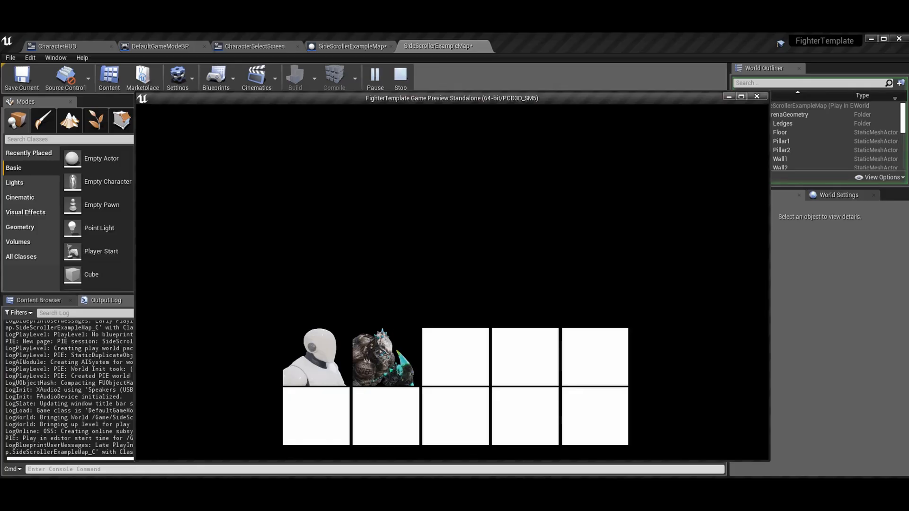
{"action": "mouse_move", "coordinate": [226, 316]}
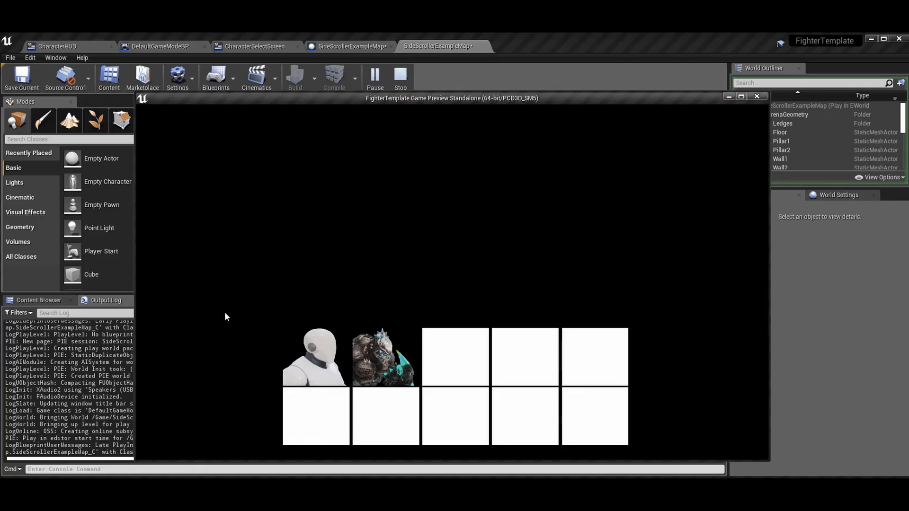
Close the standalone game preview window, returning to the side-scroller level editor.
{"action": "left_click", "coordinate": [399, 79]}
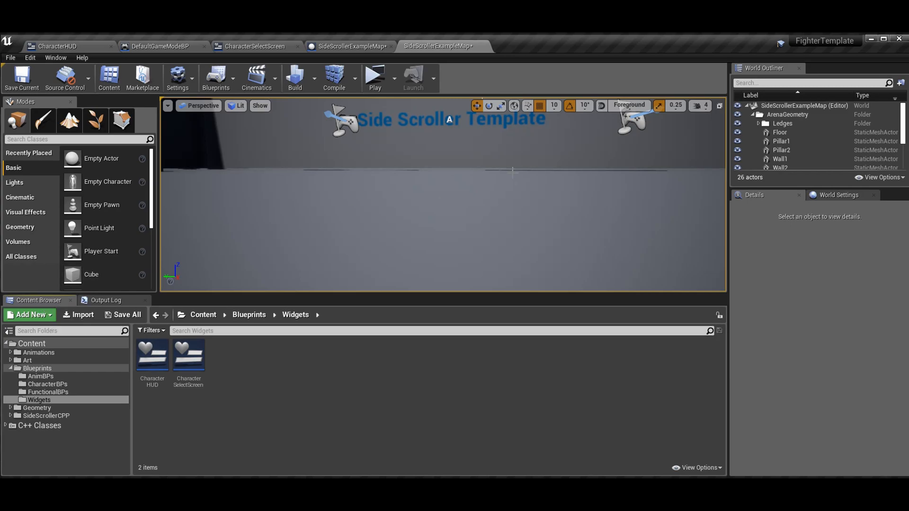
{"action": "mouse_move", "coordinate": [365, 49]}
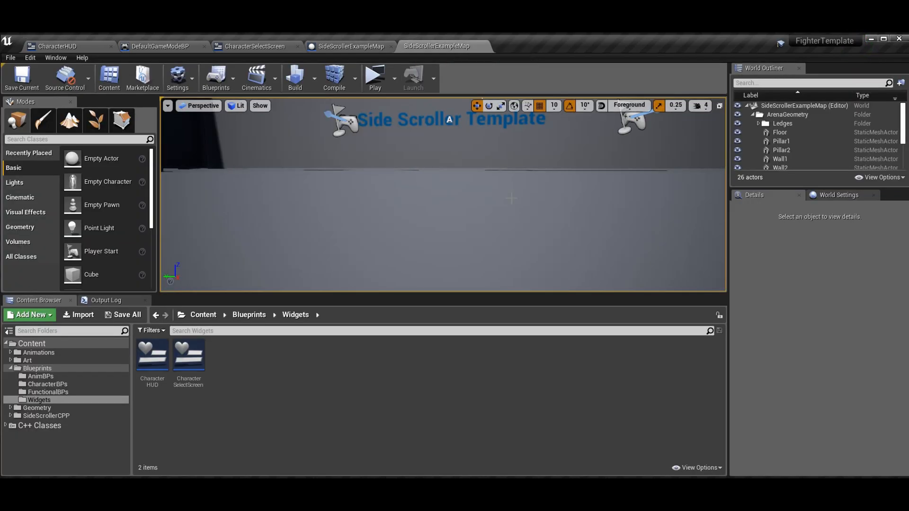
{"action": "left_click", "coordinate": [375, 79]}
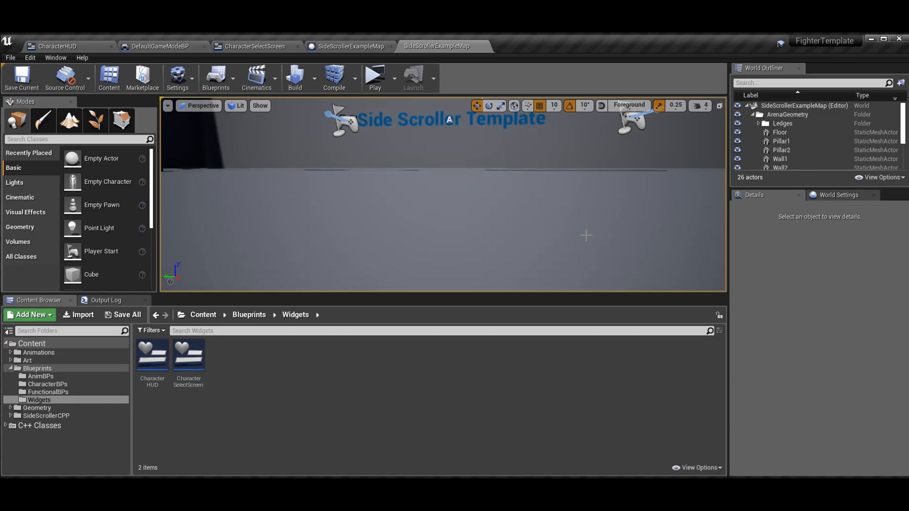
{"action": "mouse_move", "coordinate": [603, 216]}
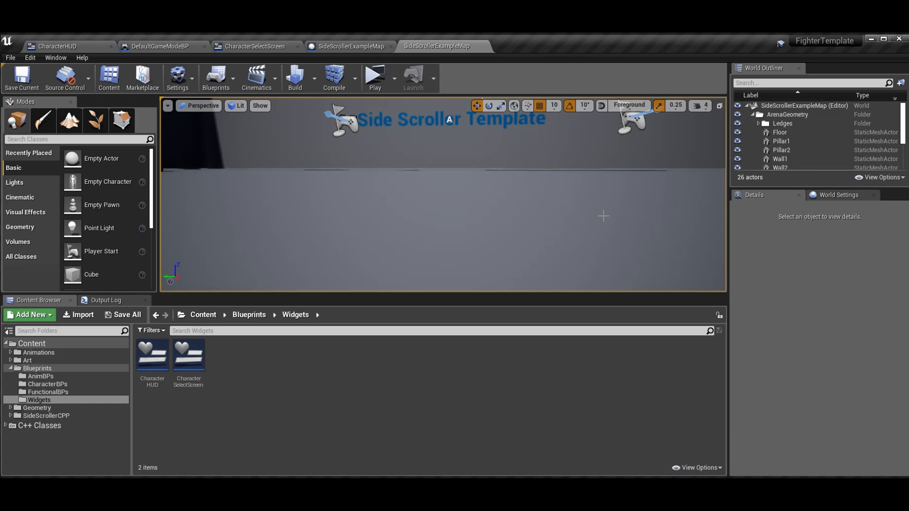
Inspect the CharacterSelectScreen widget's Background image and CharacterSelectionBox1 in the designer.
{"action": "left_click", "coordinate": [254, 46]}
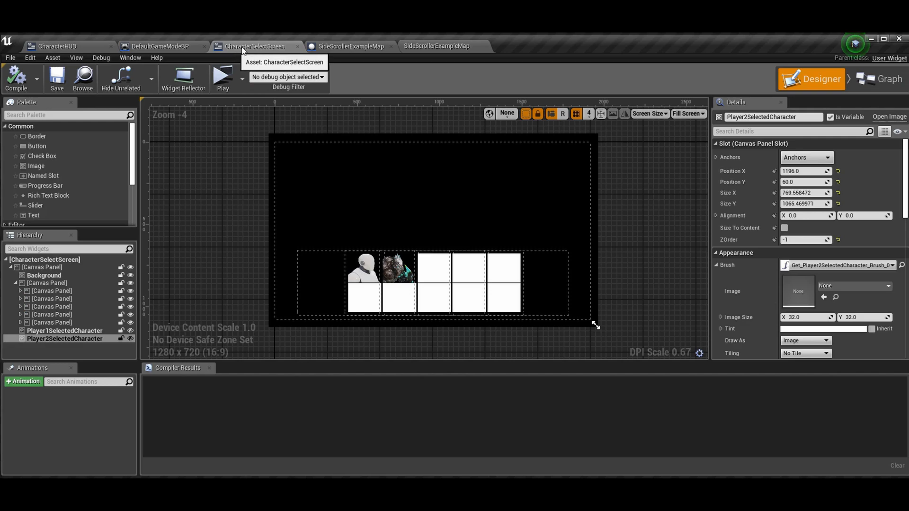
{"action": "mouse_move", "coordinate": [548, 219]}
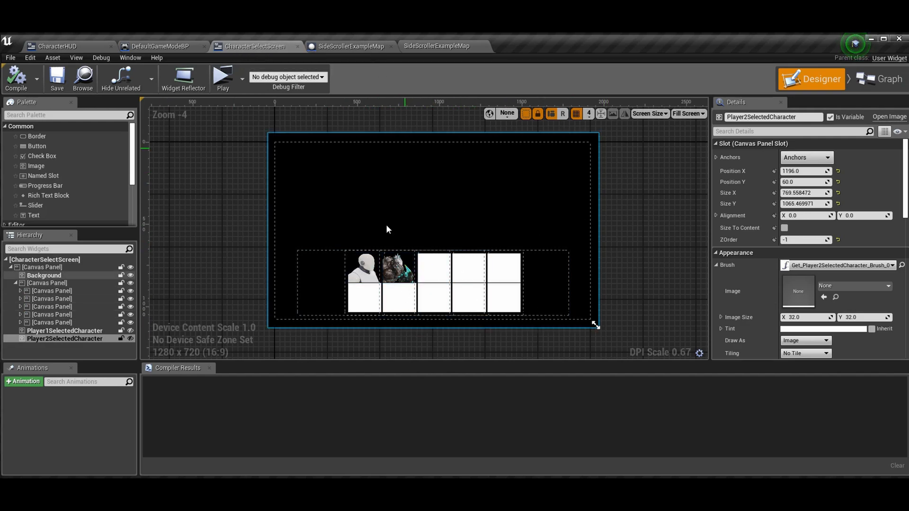
{"action": "mouse_move", "coordinate": [521, 153]}
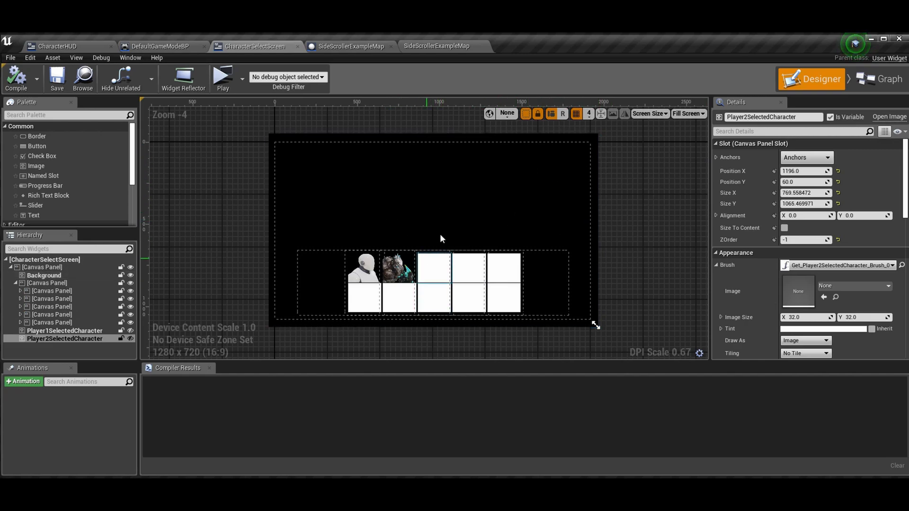
{"action": "left_click", "coordinate": [43, 275]}
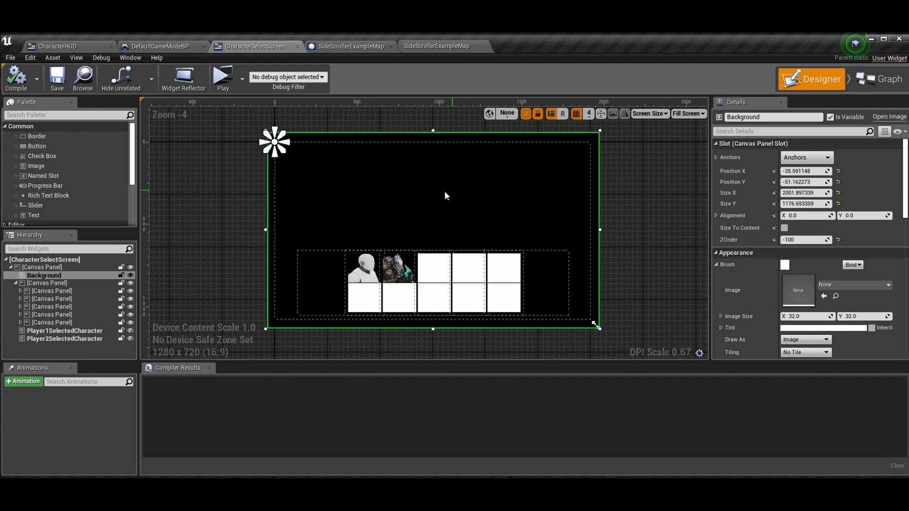
{"action": "left_click", "coordinate": [611, 232]}
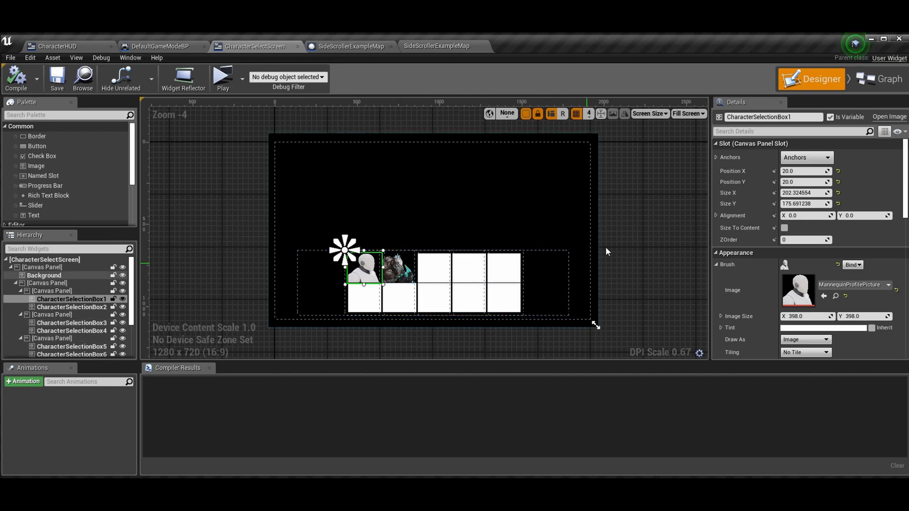
{"action": "mouse_move", "coordinate": [688, 245]}
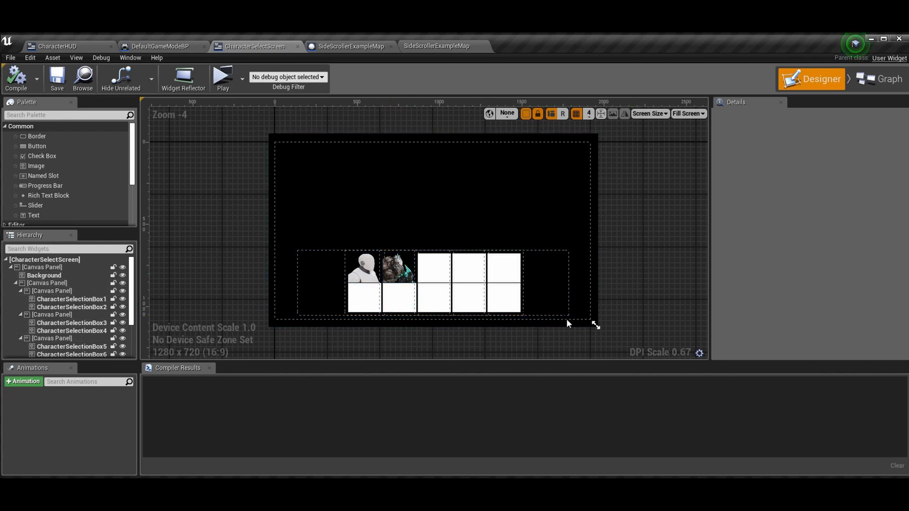
{"action": "mouse_move", "coordinate": [414, 386]}
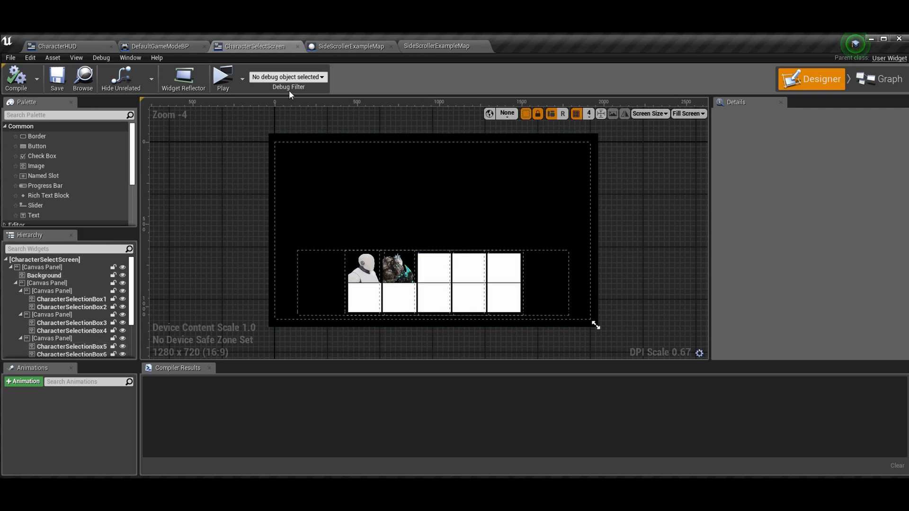
{"action": "left_click", "coordinate": [363, 268]}
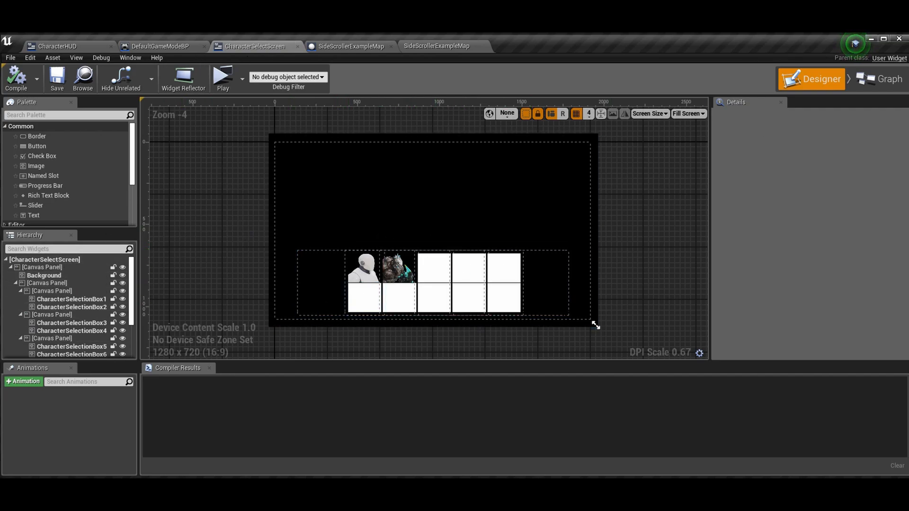
{"action": "mouse_move", "coordinate": [205, 51]}
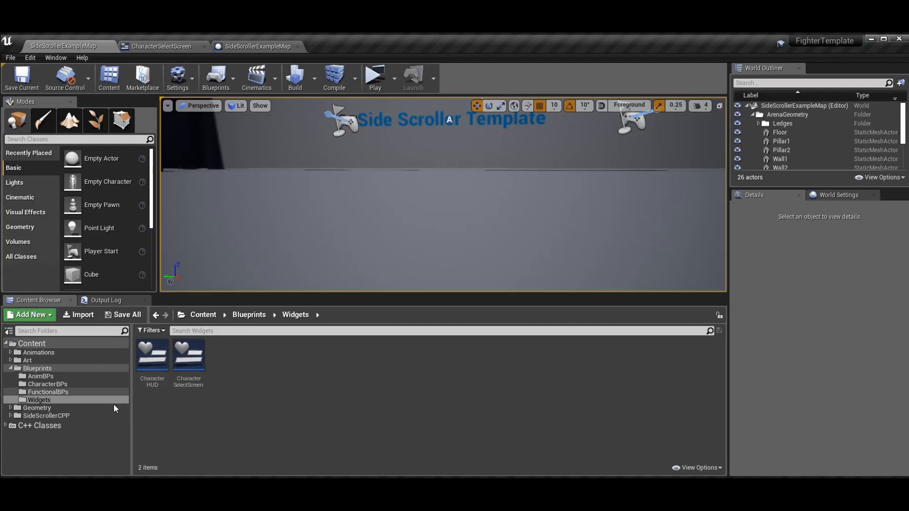
{"action": "mouse_move", "coordinate": [188, 357]}
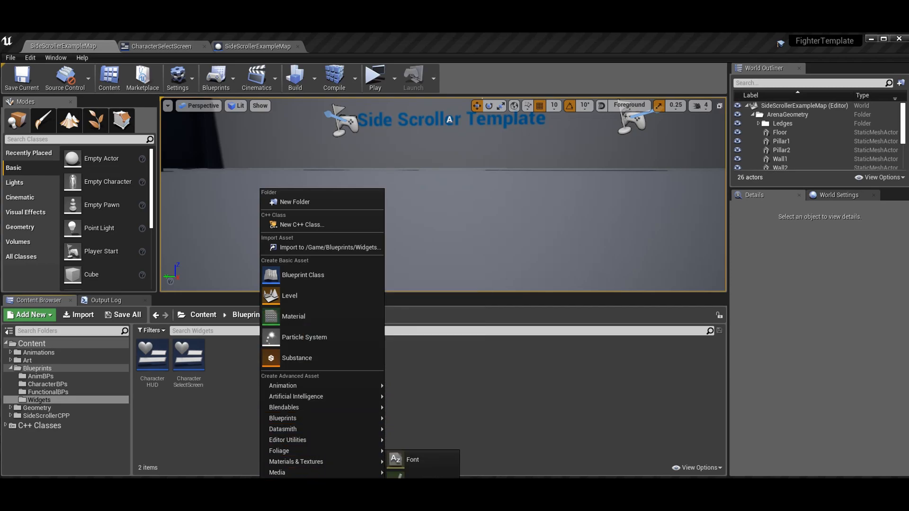
{"action": "mouse_move", "coordinate": [411, 459]}
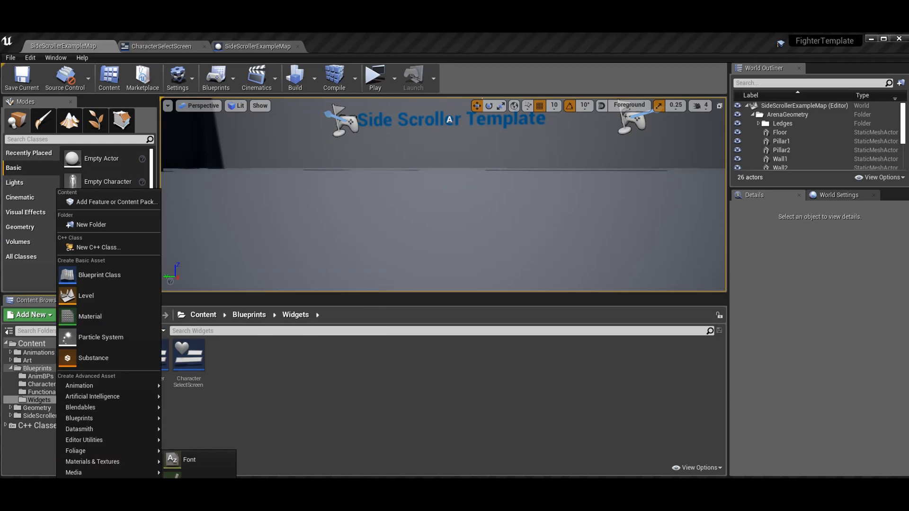
{"action": "mouse_move", "coordinate": [577, 450]}
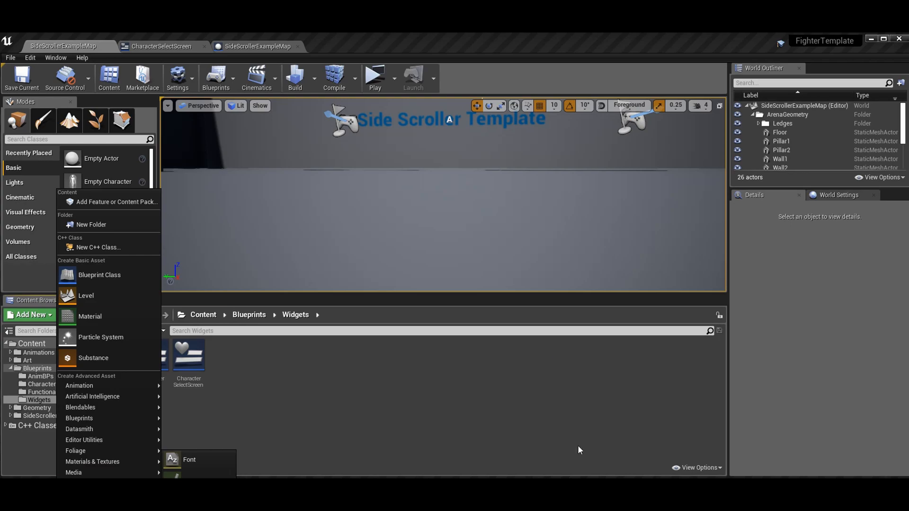
{"action": "mouse_move", "coordinate": [349, 375]}
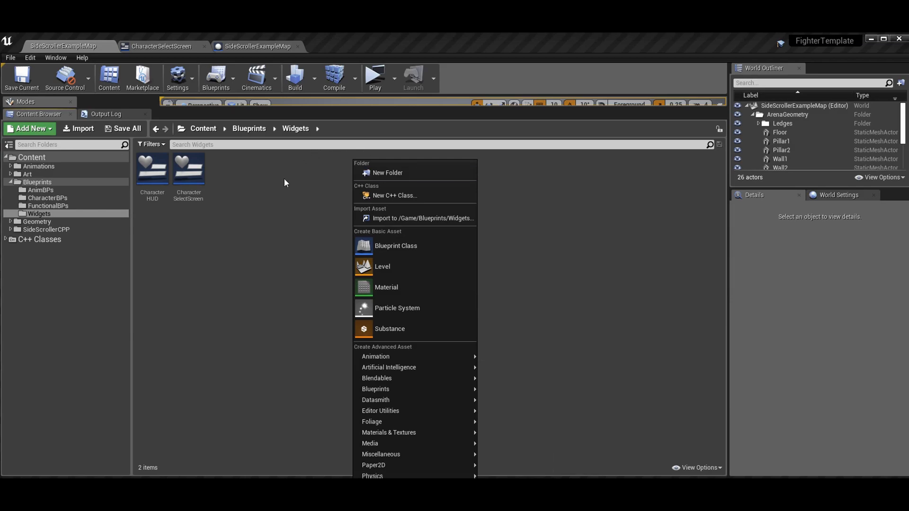
{"action": "mouse_move", "coordinate": [381, 453]}
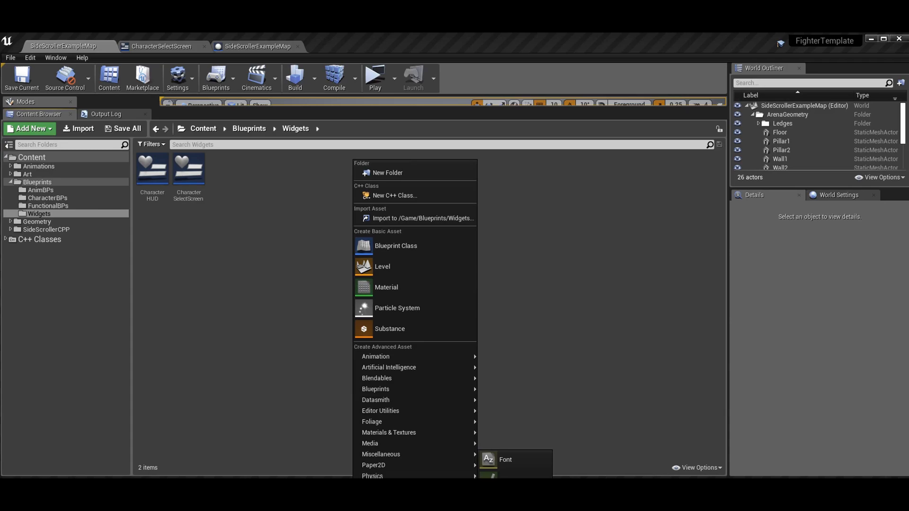
{"action": "left_click", "coordinate": [271, 188]}
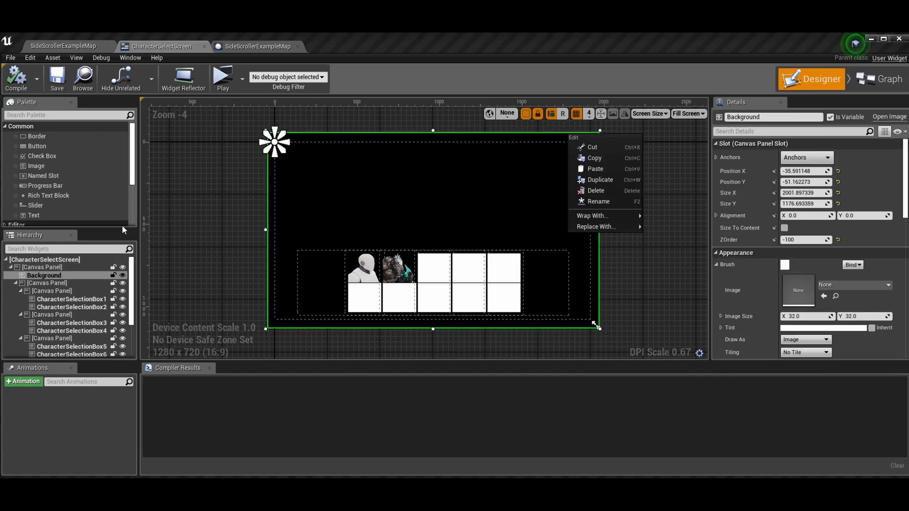
{"action": "left_click", "coordinate": [380, 140]}
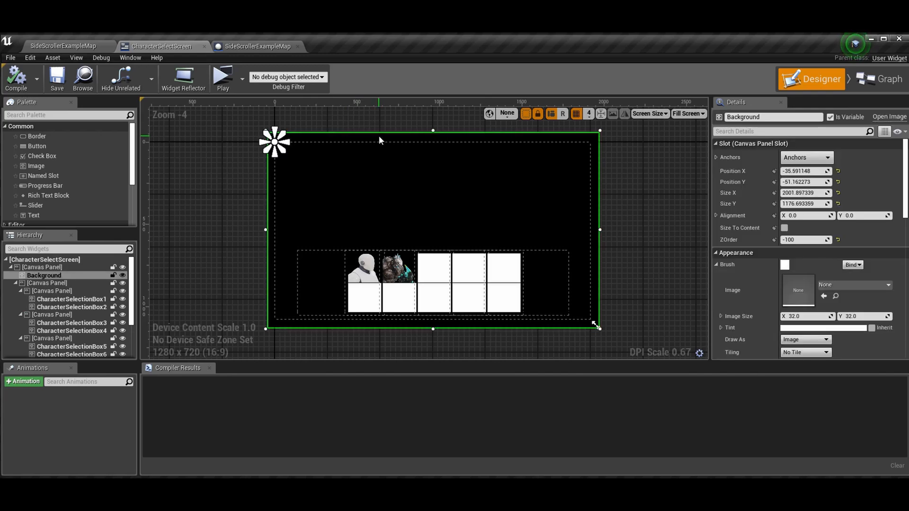
{"action": "scroll", "scroll_direction": "down", "scroll_amount": 3}
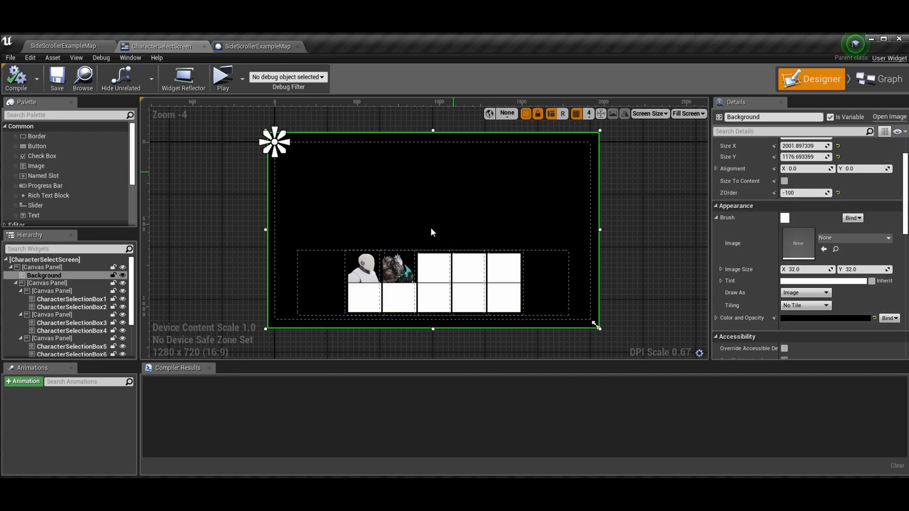
{"action": "mouse_move", "coordinate": [420, 204]}
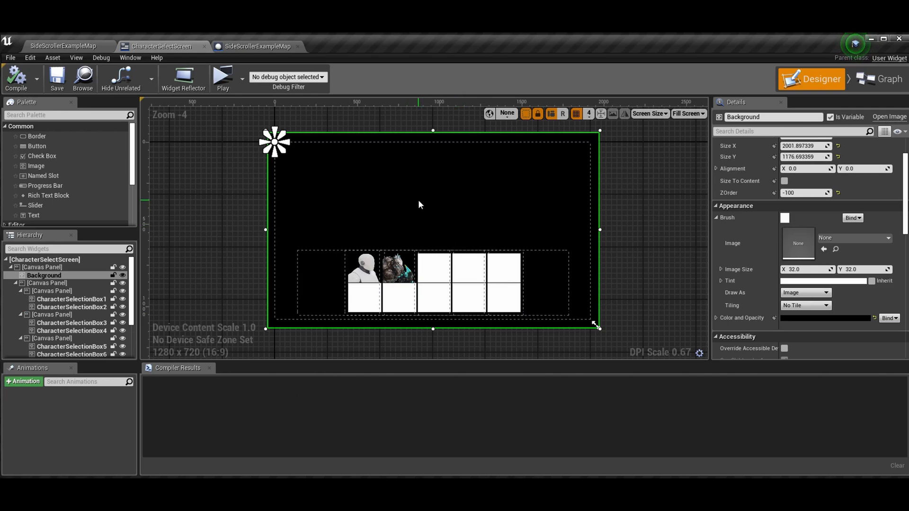
{"action": "left_click", "coordinate": [306, 259]}
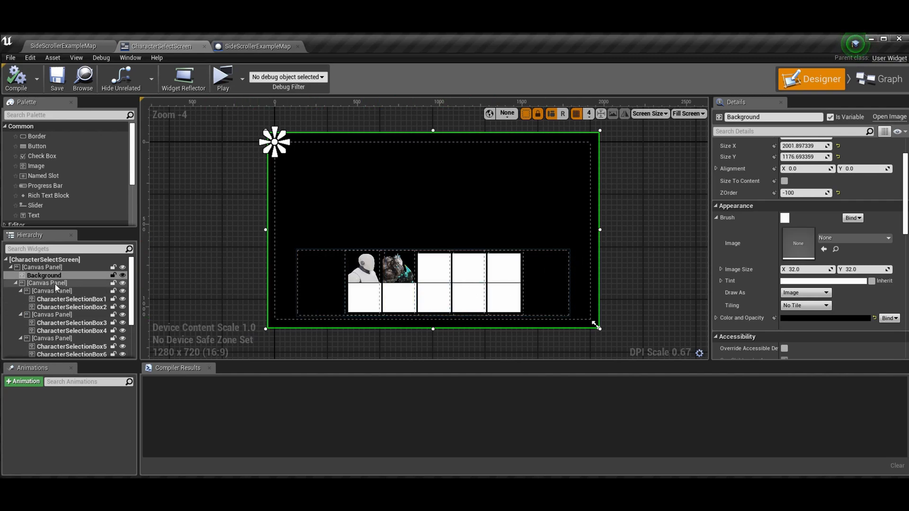
{"action": "left_click", "coordinate": [47, 283]}
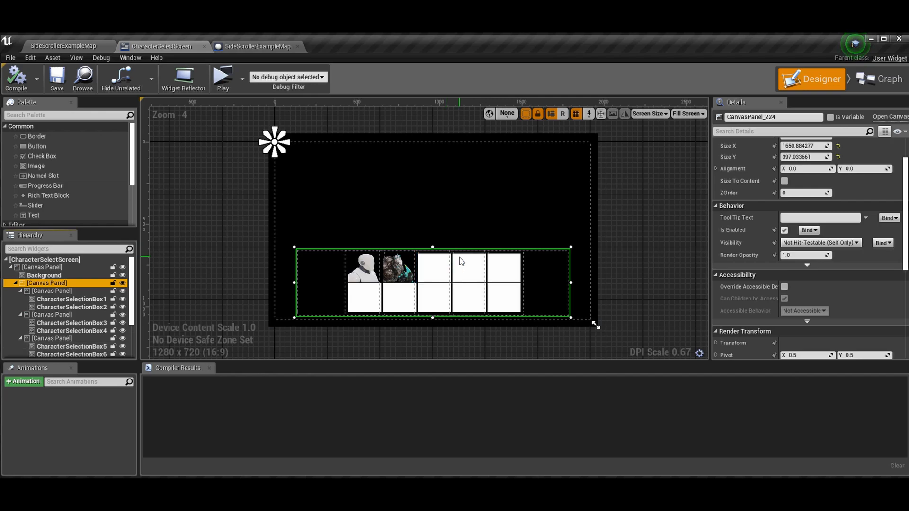
{"action": "mouse_move", "coordinate": [669, 122]}
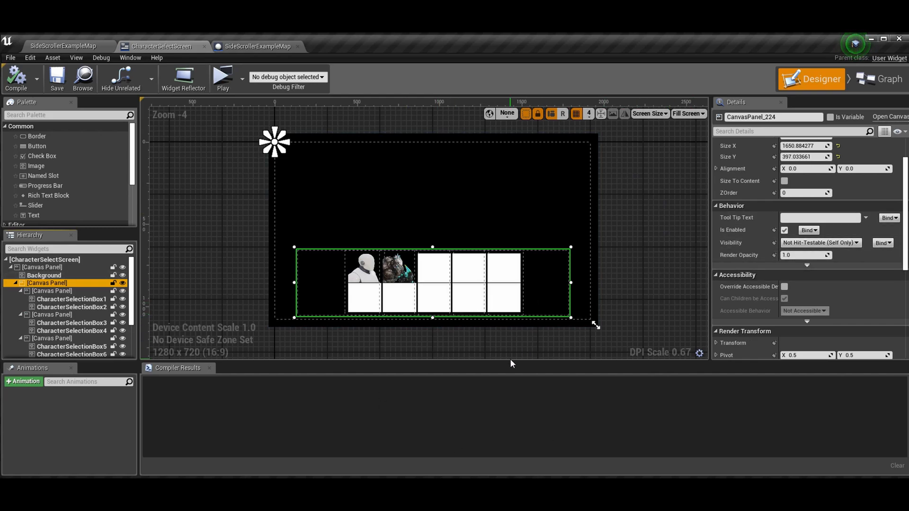
{"action": "mouse_move", "coordinate": [536, 288]}
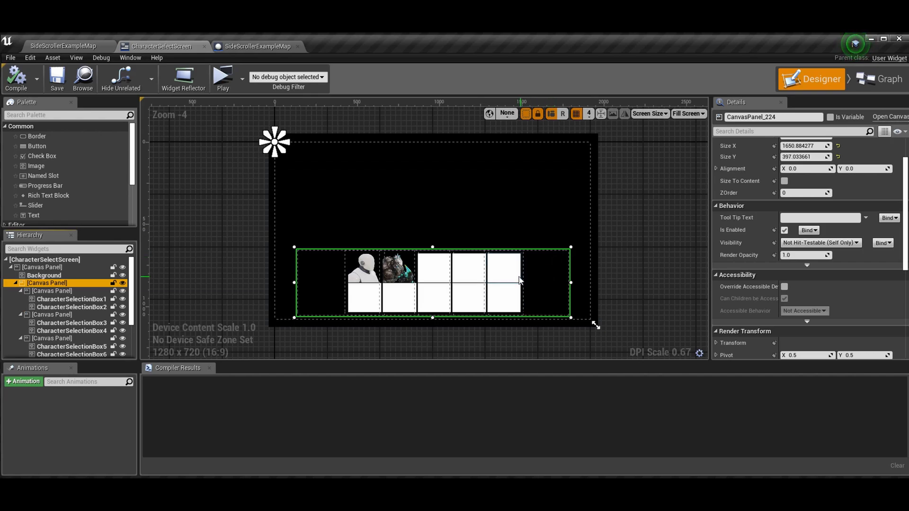
{"action": "left_click", "coordinate": [503, 267]}
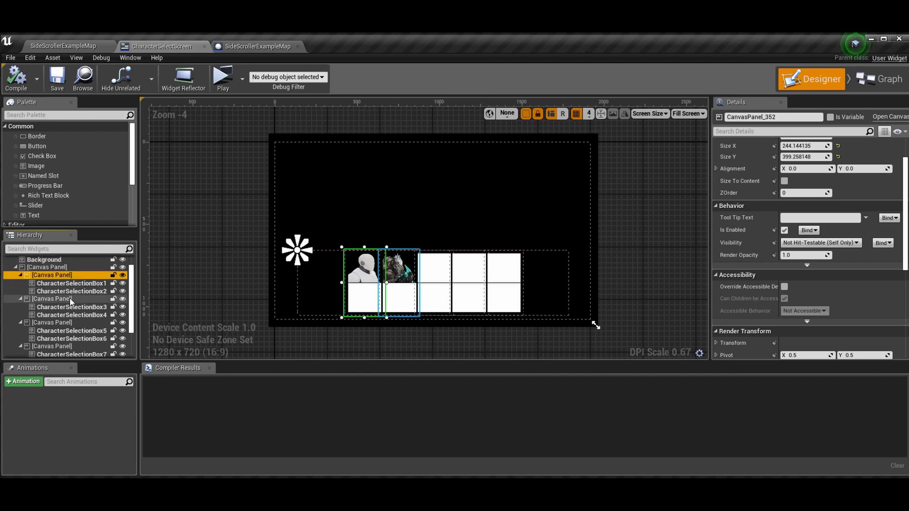
Show the Player1SelectedCharacter and Player2SelectedCharacter images flanking the character grid.
{"action": "left_click", "coordinate": [52, 322]}
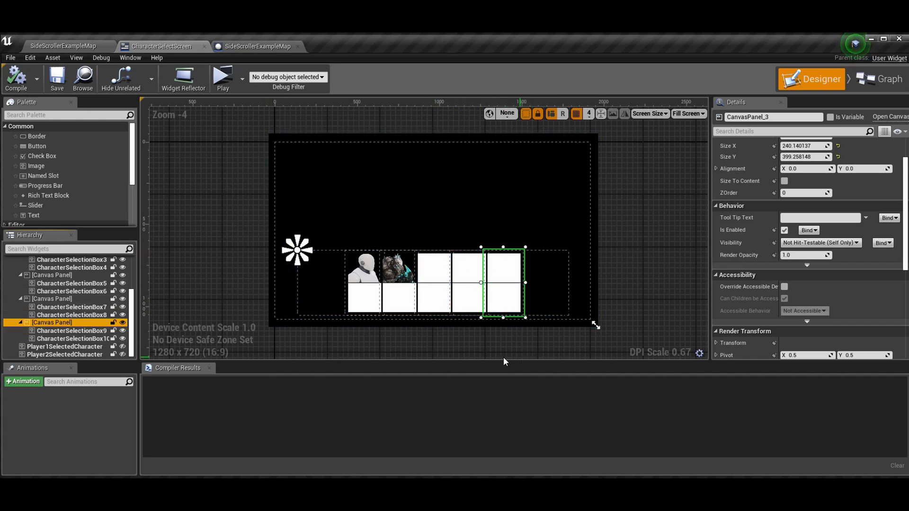
{"action": "mouse_move", "coordinate": [579, 353]}
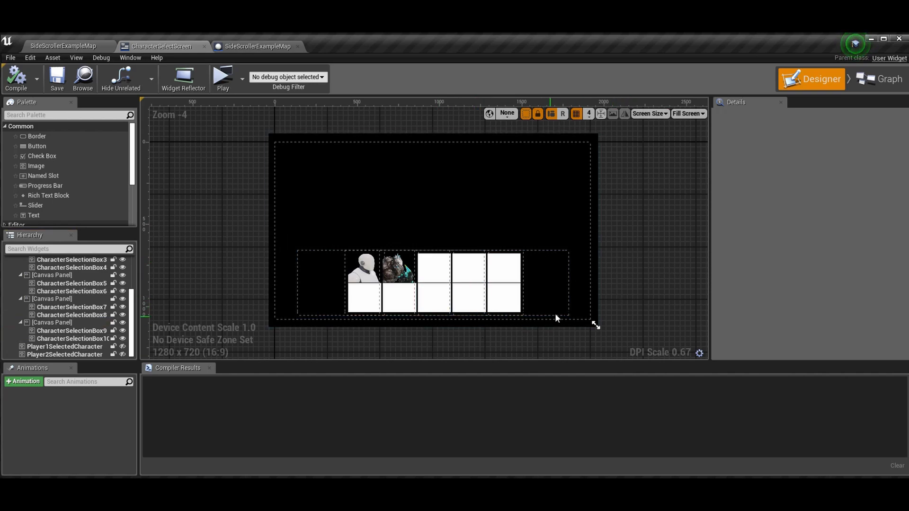
{"action": "left_click", "coordinate": [469, 298]}
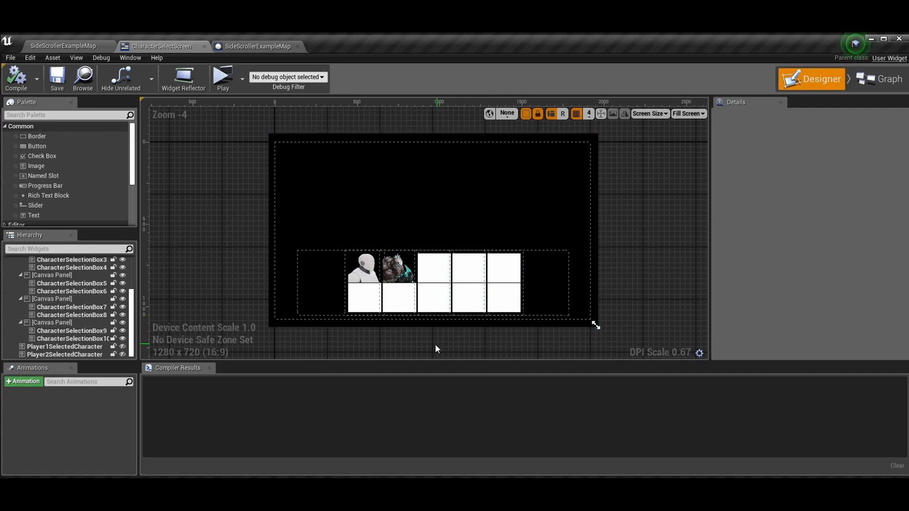
{"action": "mouse_move", "coordinate": [345, 346]}
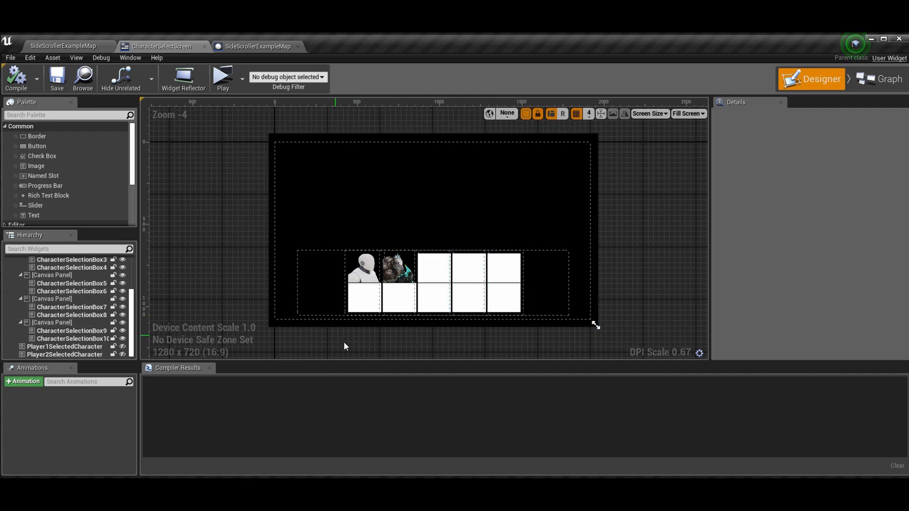
{"action": "mouse_move", "coordinate": [66, 347]}
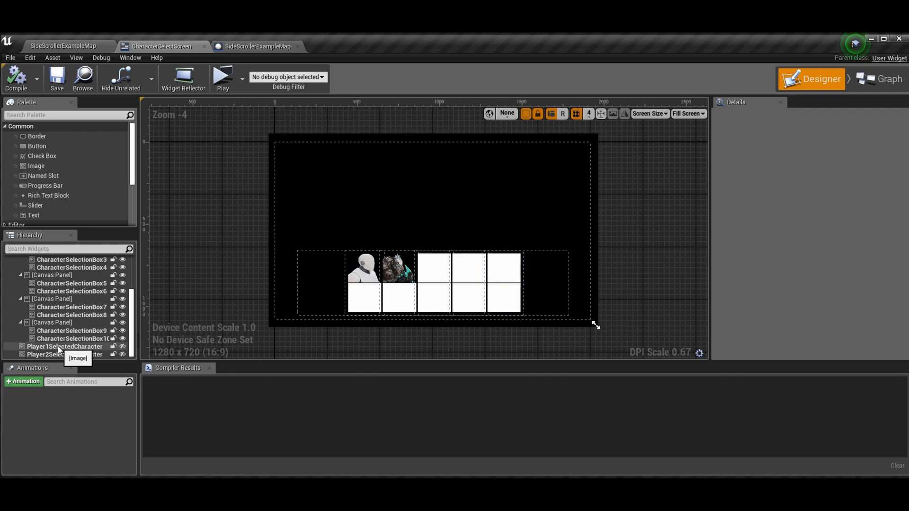
{"action": "left_click", "coordinate": [64, 346]}
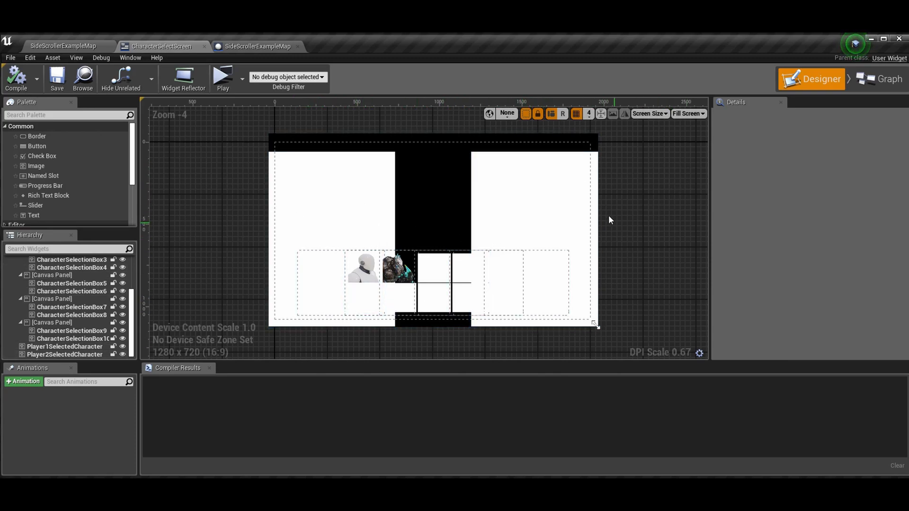
Select the Player1SelectedCharacter image on the left of the screen.
{"action": "left_click", "coordinate": [364, 268]}
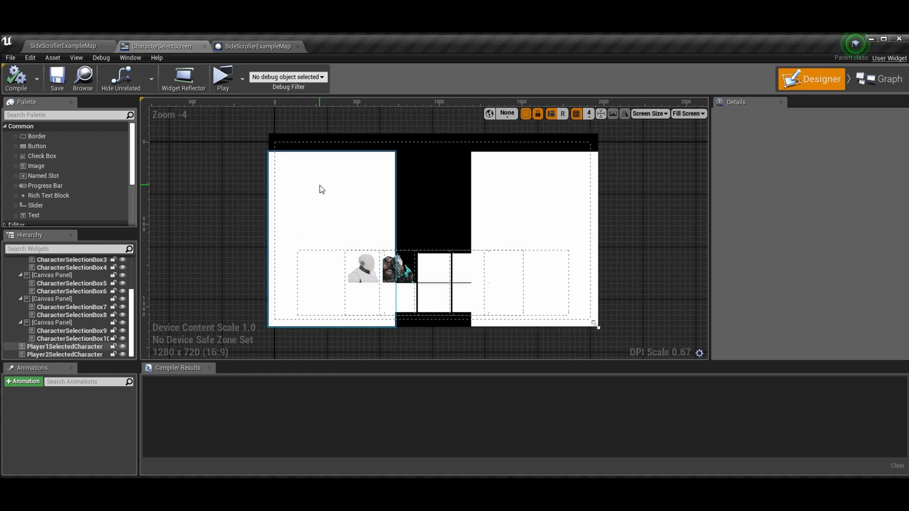
{"action": "mouse_move", "coordinate": [355, 225]}
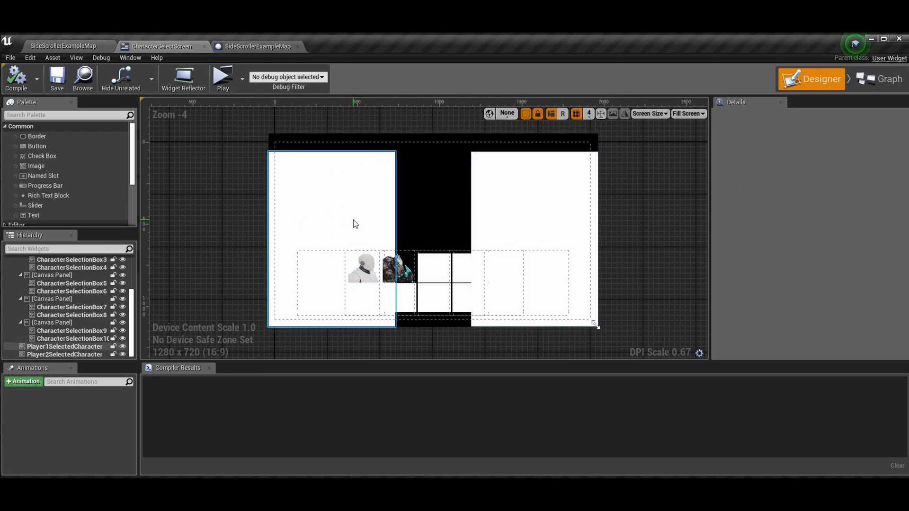
{"action": "mouse_move", "coordinate": [306, 219]}
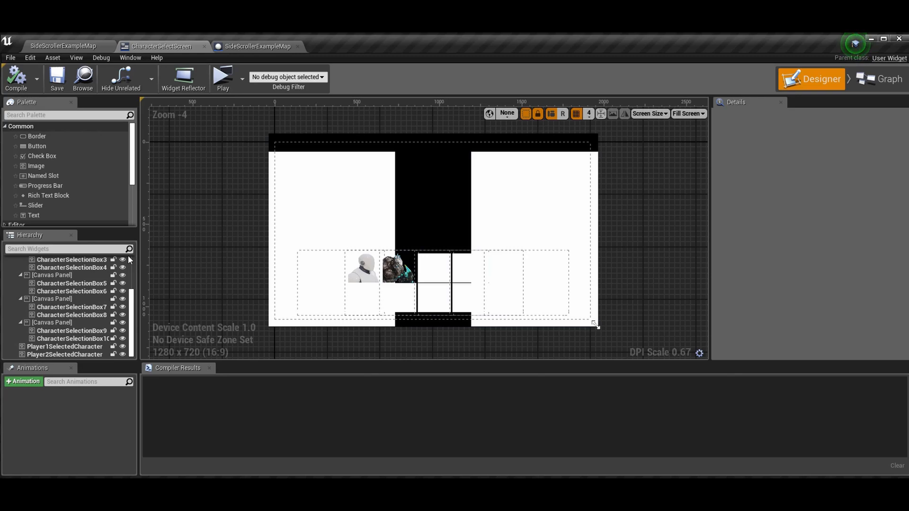
{"action": "mouse_move", "coordinate": [133, 268]}
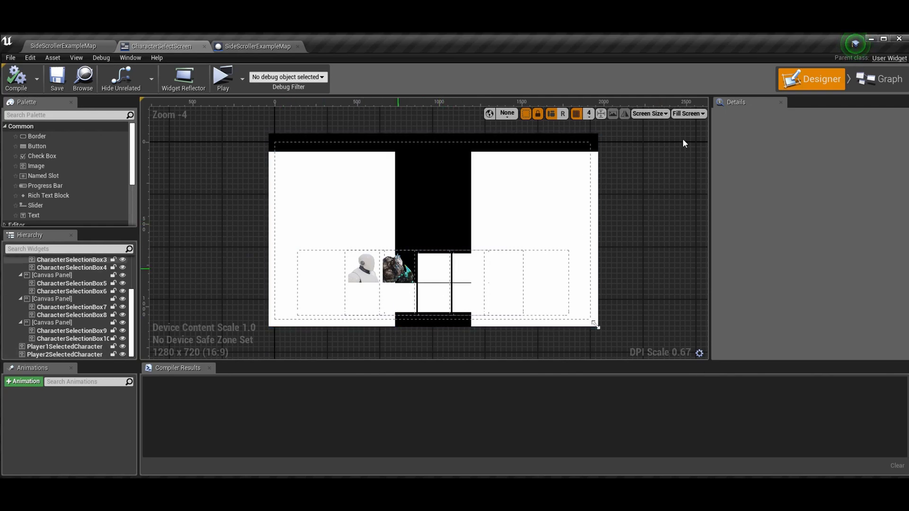
{"action": "mouse_move", "coordinate": [156, 191]}
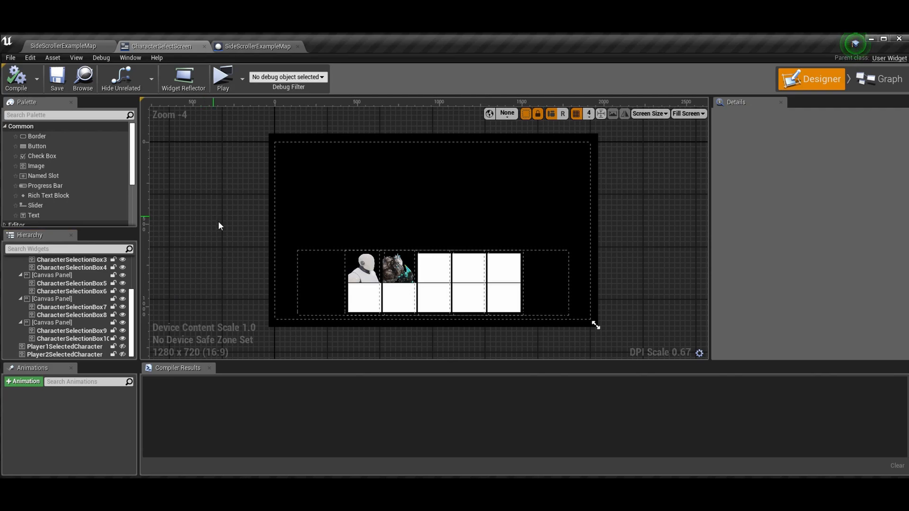
Review the selection boxes and mannequin portrait, then switch to the SideScrollerExampleMap level editor.
{"action": "left_click", "coordinate": [434, 297]}
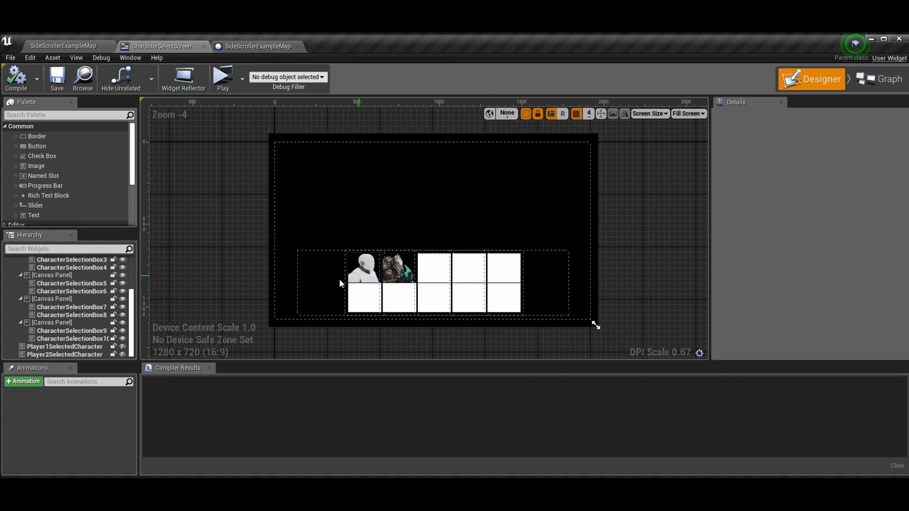
{"action": "left_click", "coordinate": [363, 270]}
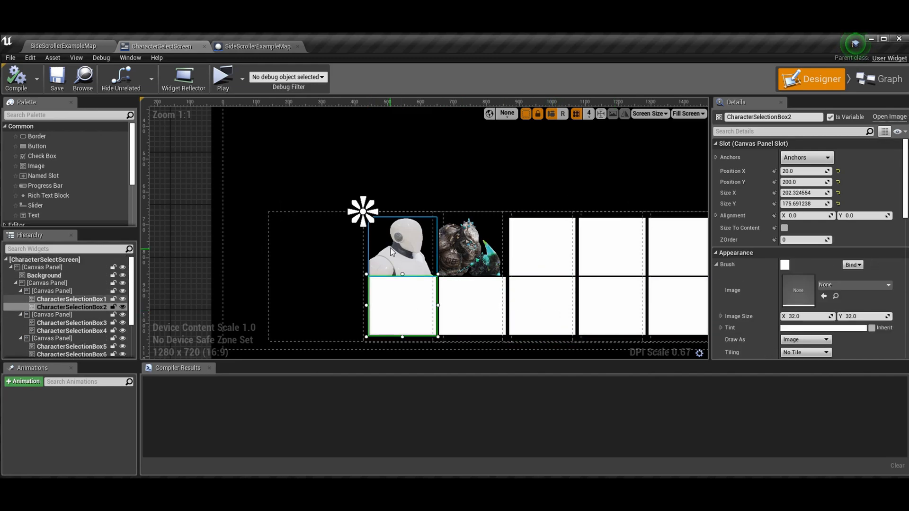
{"action": "left_click", "coordinate": [71, 299]}
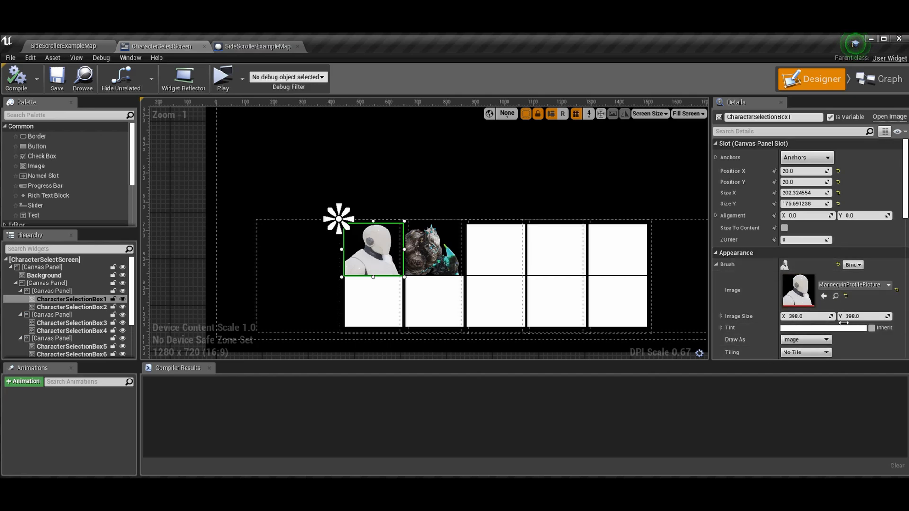
{"action": "scroll", "scroll_direction": "down", "scroll_amount": 3}
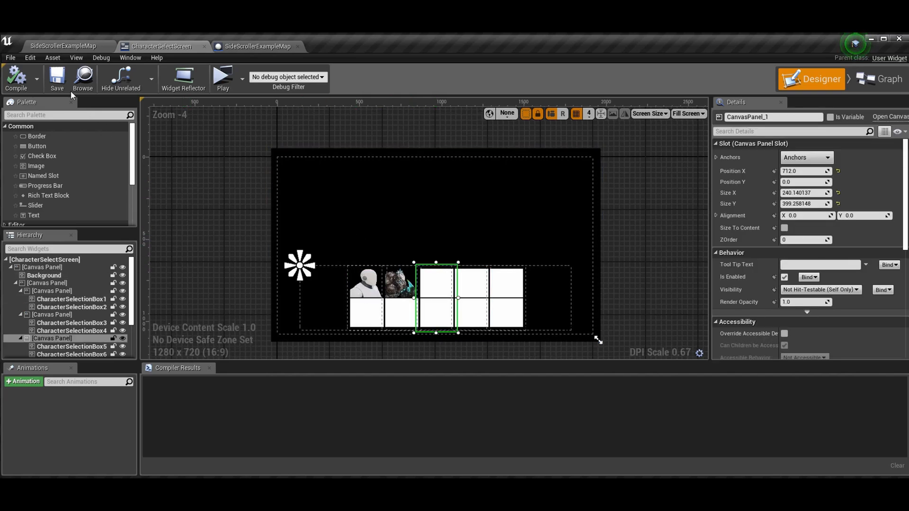
{"action": "left_click", "coordinate": [16, 79]}
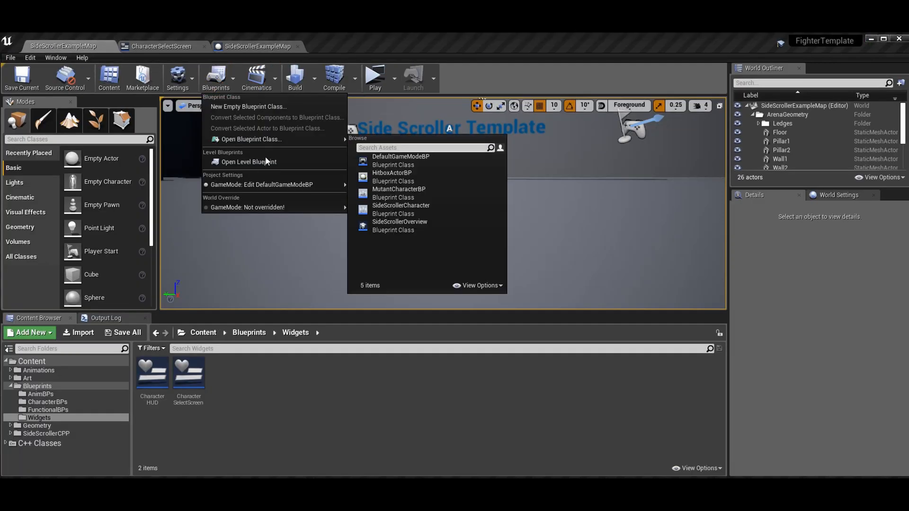
Open the level blueprint, review its BeginPlay event graph and compile it.
{"action": "left_click", "coordinate": [248, 161]}
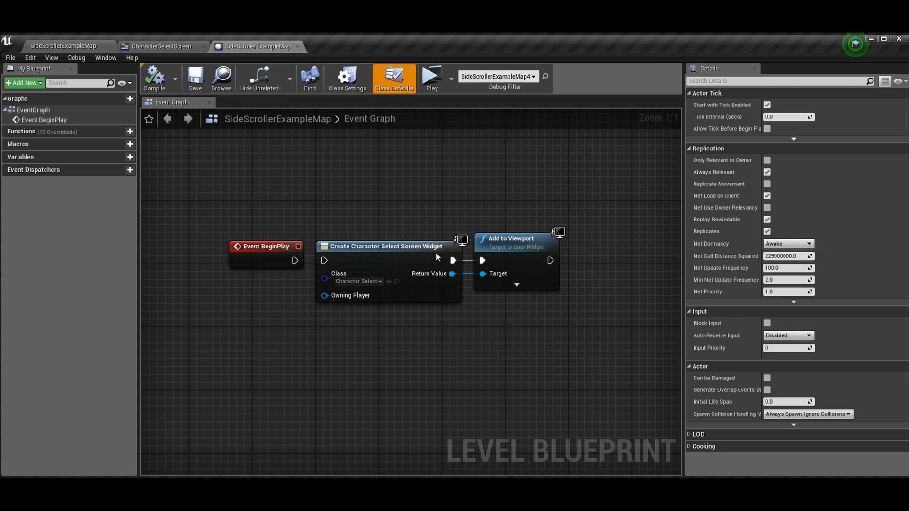
{"action": "left_click_drag", "start_coordinate": [295, 260], "coordinate": [325, 261]}
{"action": "type", "text": "begin"}
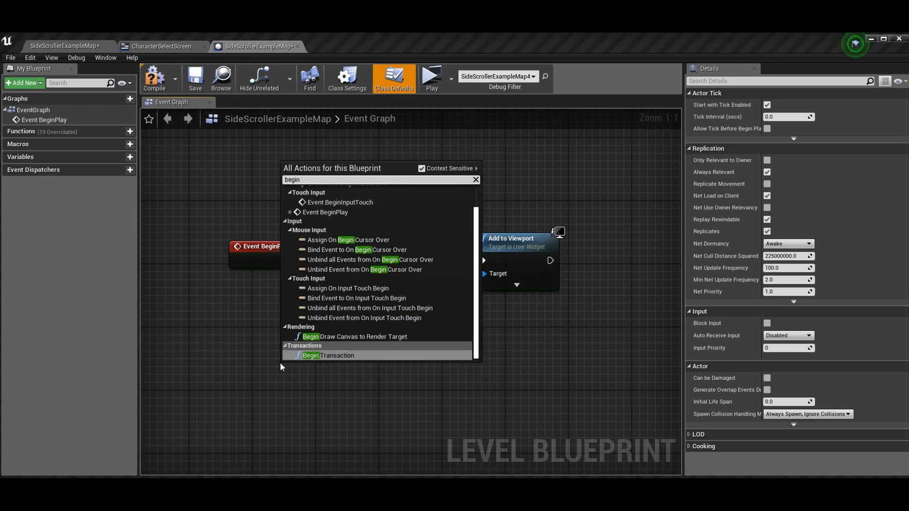
{"action": "mouse_move", "coordinate": [363, 318]}
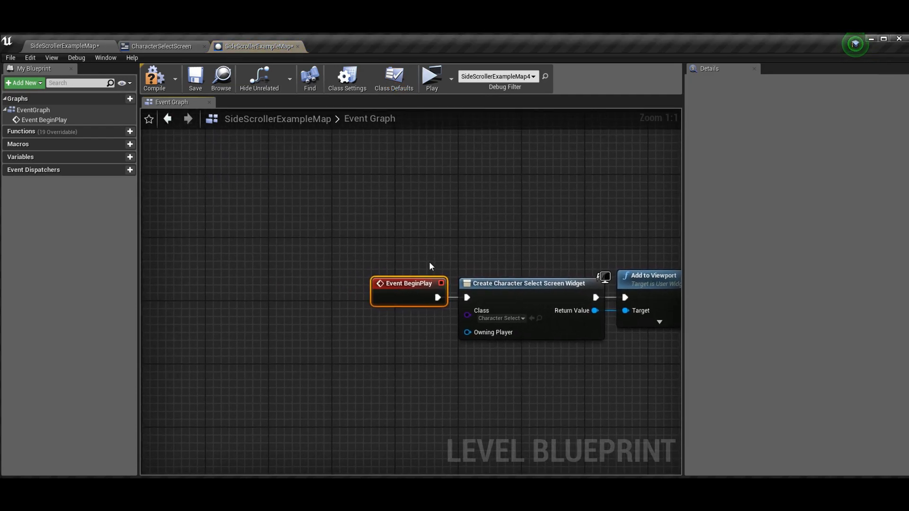
{"action": "left_click", "coordinate": [155, 79]}
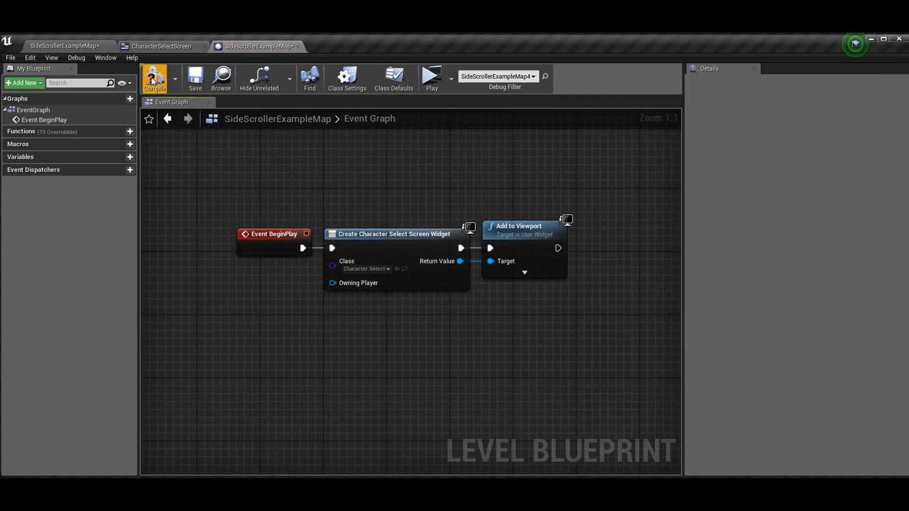
{"action": "left_click", "coordinate": [155, 79]}
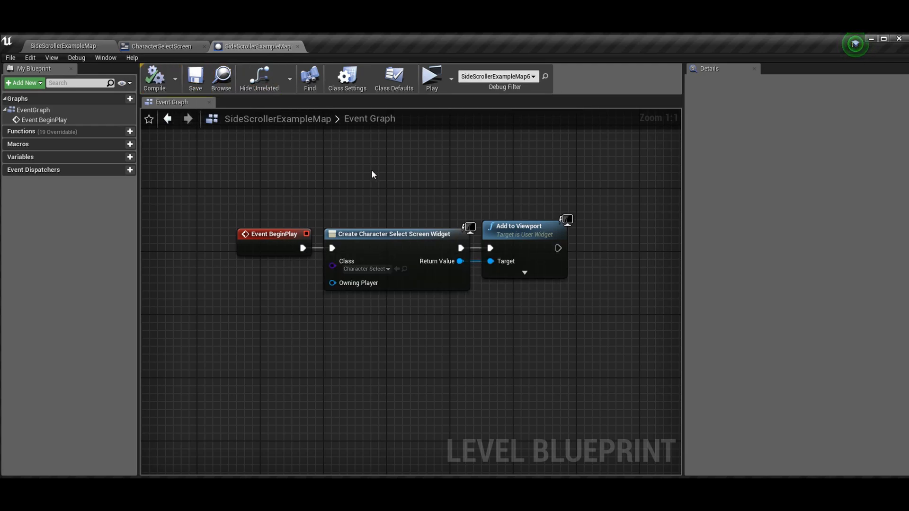
{"action": "mouse_move", "coordinate": [269, 243]}
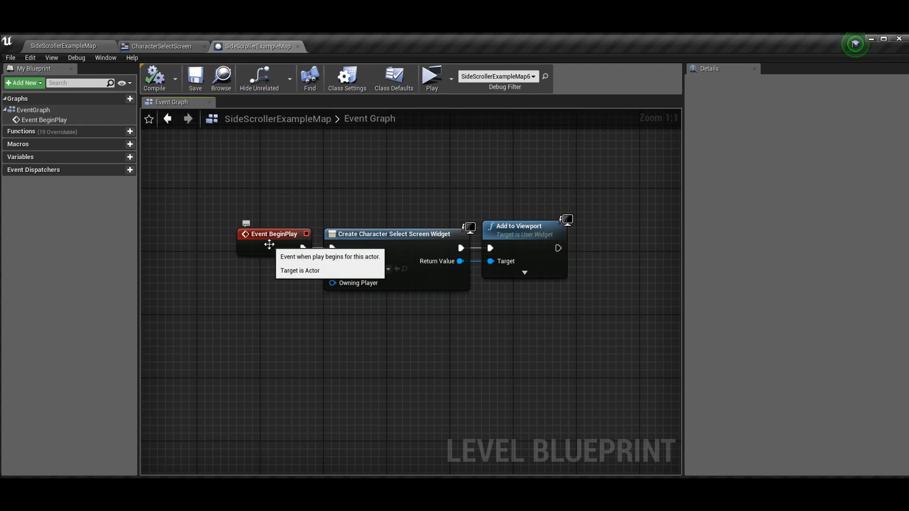
{"action": "mouse_move", "coordinate": [308, 262]}
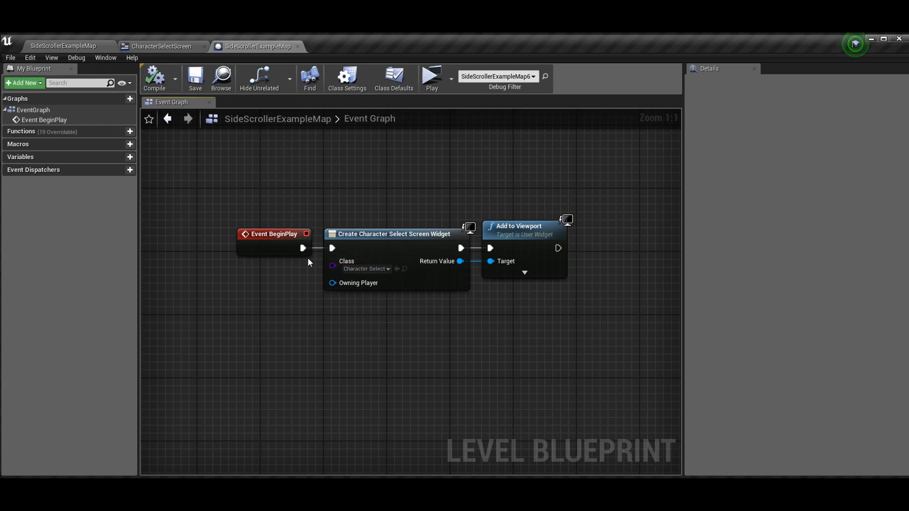
{"action": "right_click", "coordinate": [376, 332]}
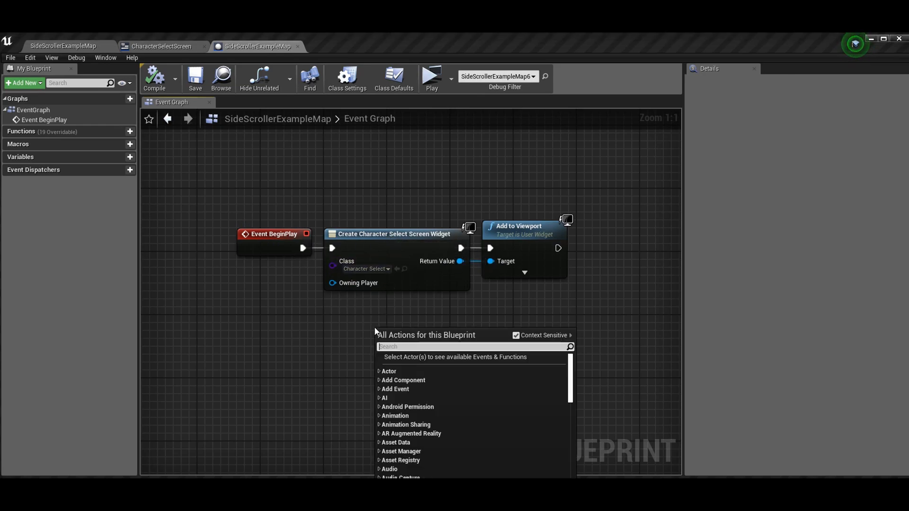
{"action": "type", "text": "create w"}
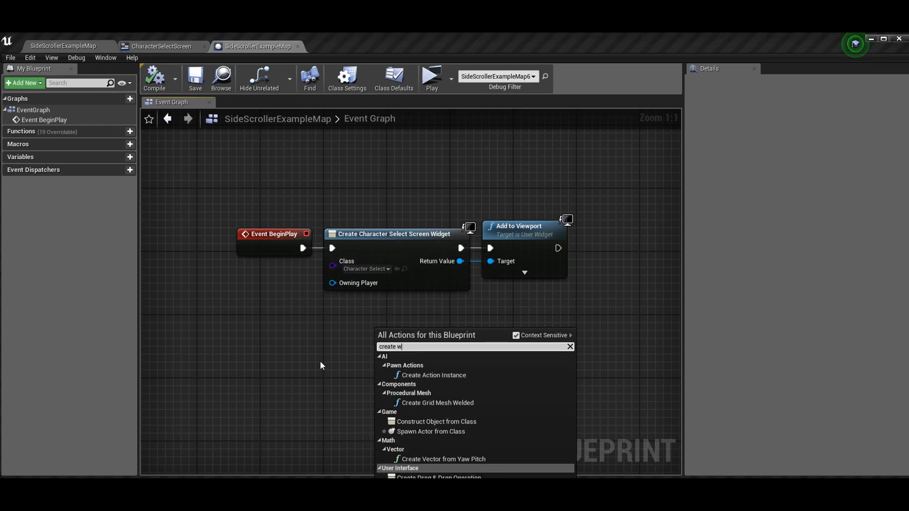
{"action": "type", "text": "id"}
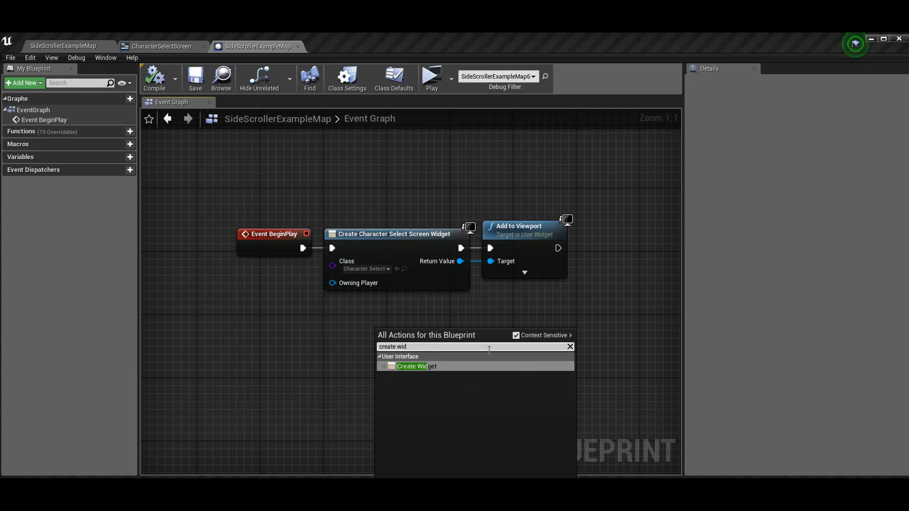
{"action": "mouse_move", "coordinate": [489, 373]}
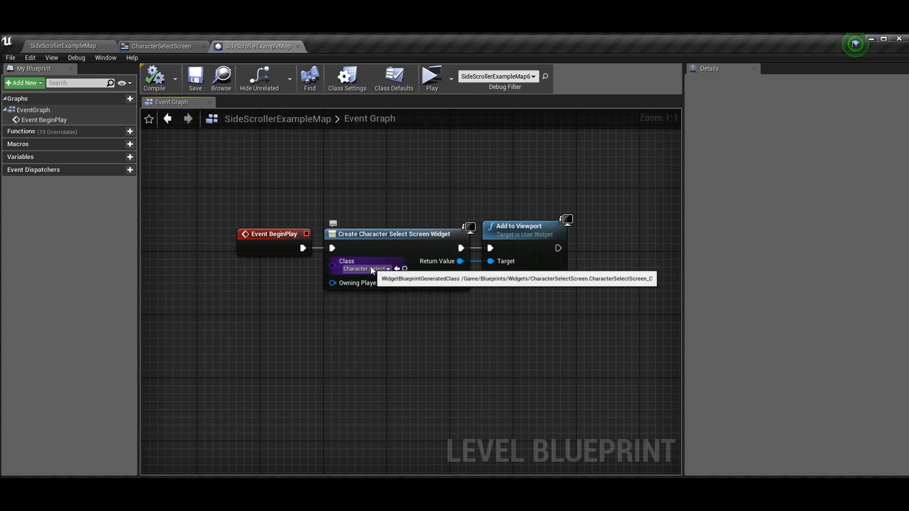
{"action": "mouse_move", "coordinate": [509, 267]}
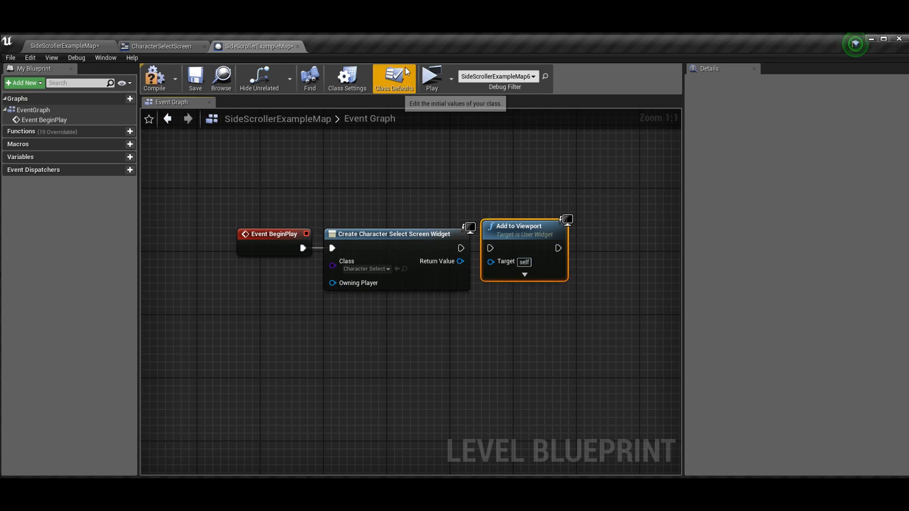
{"action": "left_click", "coordinate": [431, 78]}
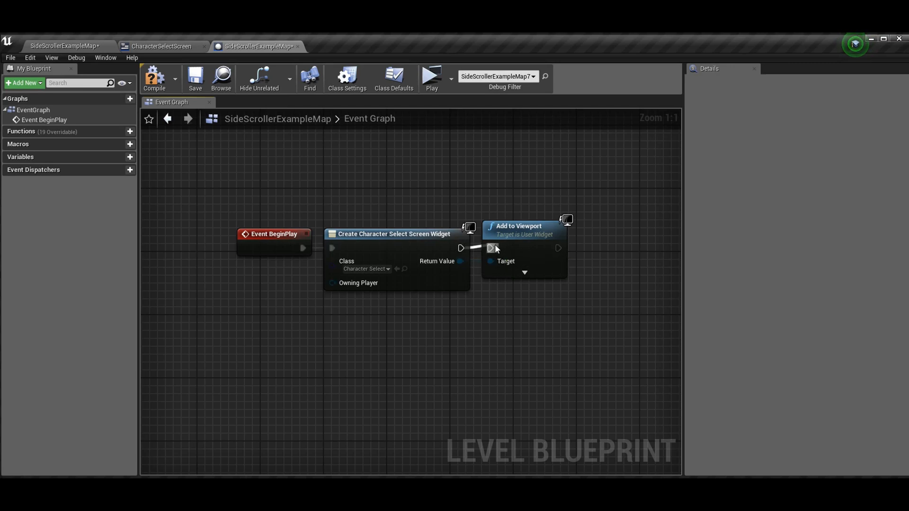
{"action": "left_click", "coordinate": [154, 79]}
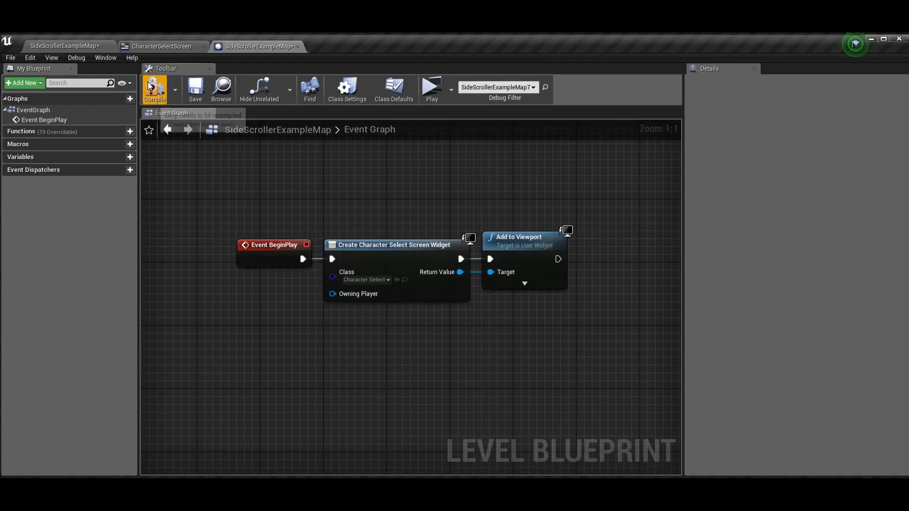
{"action": "left_click", "coordinate": [432, 87]}
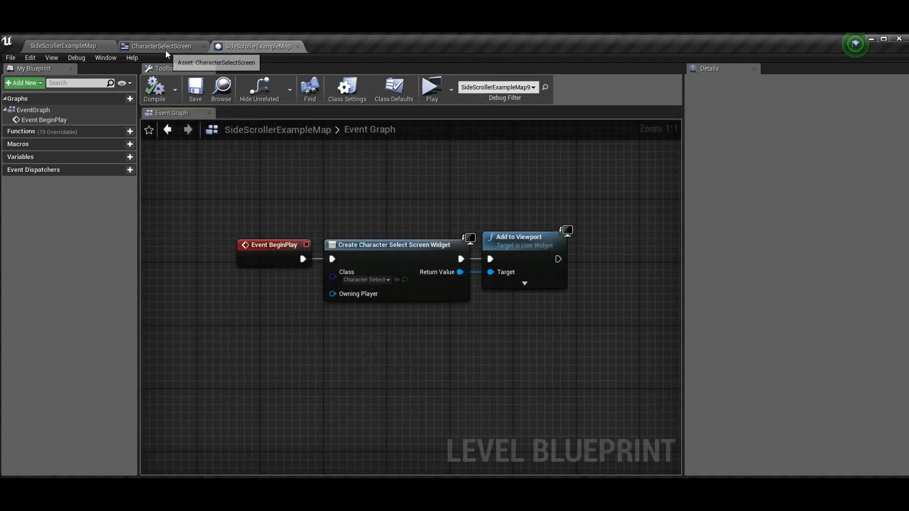
Return to the CharacterSelectScreen widget and view the first character box's Navigation settings.
{"action": "left_click", "coordinate": [161, 46]}
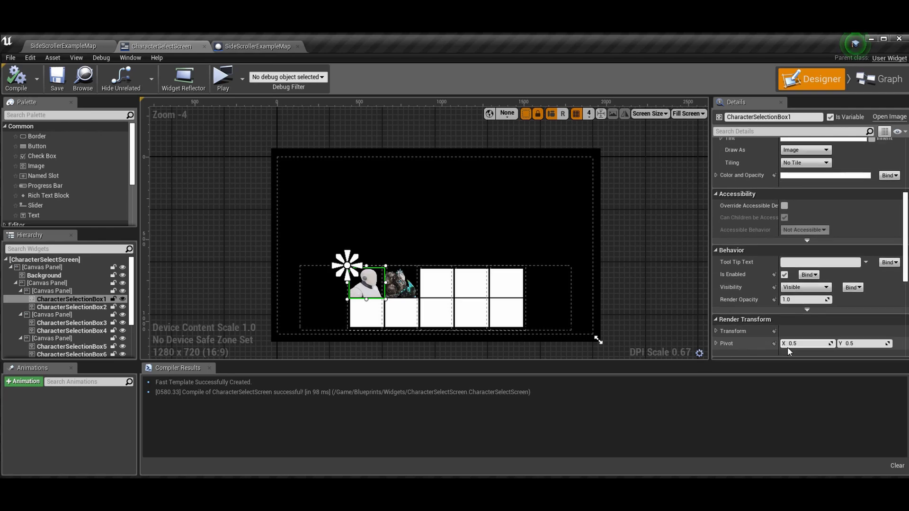
{"action": "scroll", "scroll_direction": "down", "scroll_amount": 3}
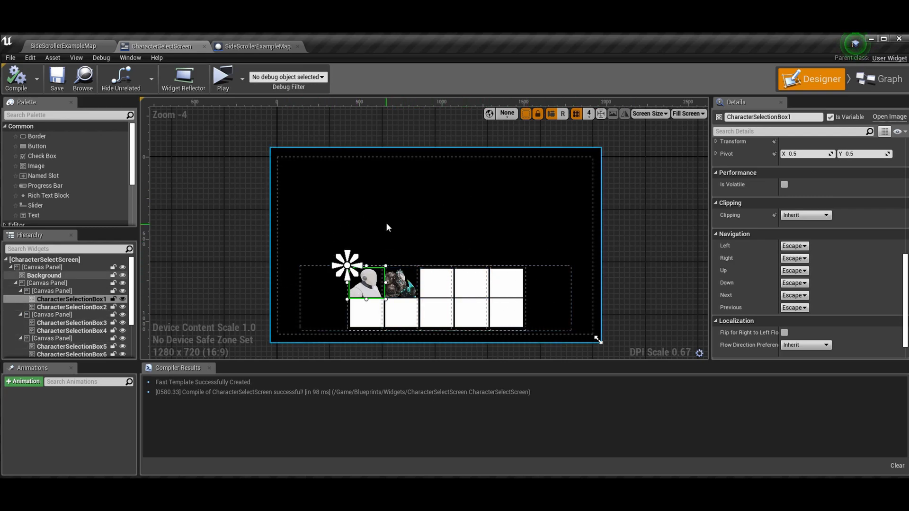
Set CharacterButton1's Right navigation to Explicit targeting CharacterButton2.
{"action": "left_click", "coordinate": [44, 275]}
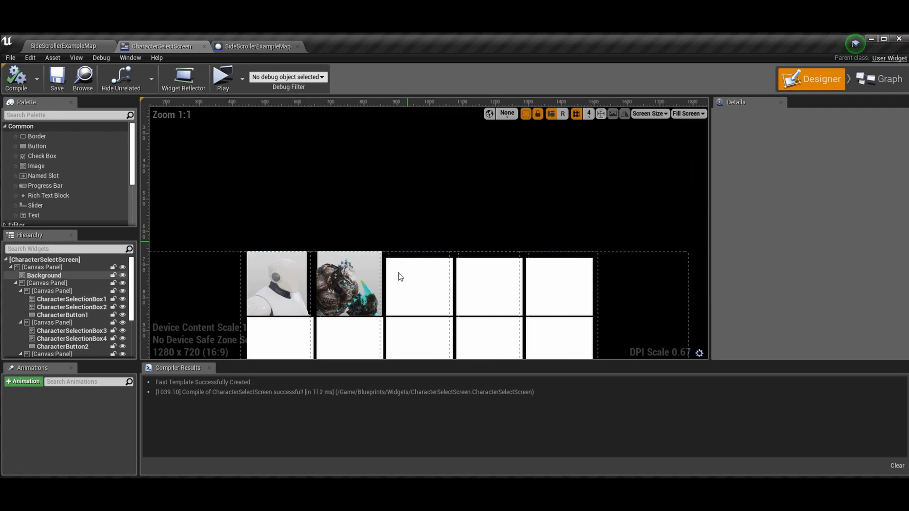
{"action": "scroll", "scroll_direction": "down", "scroll_amount": 3}
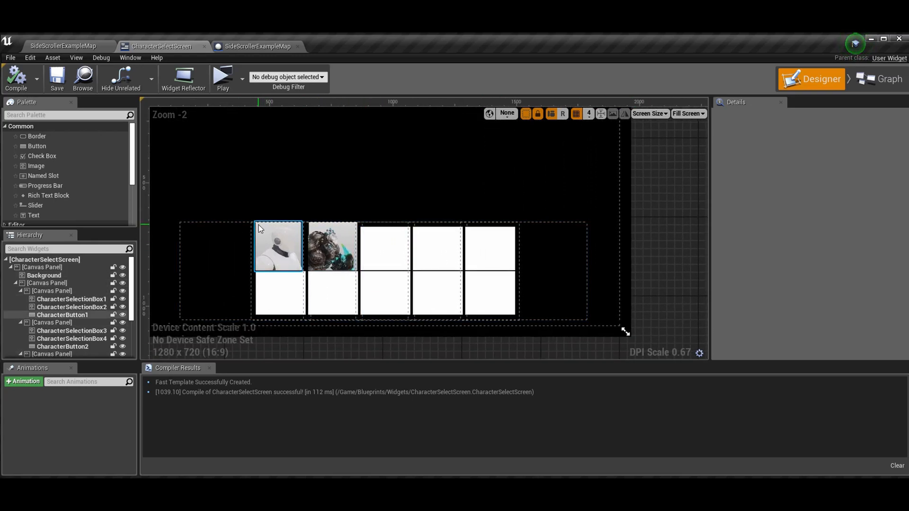
{"action": "left_click", "coordinate": [331, 246]}
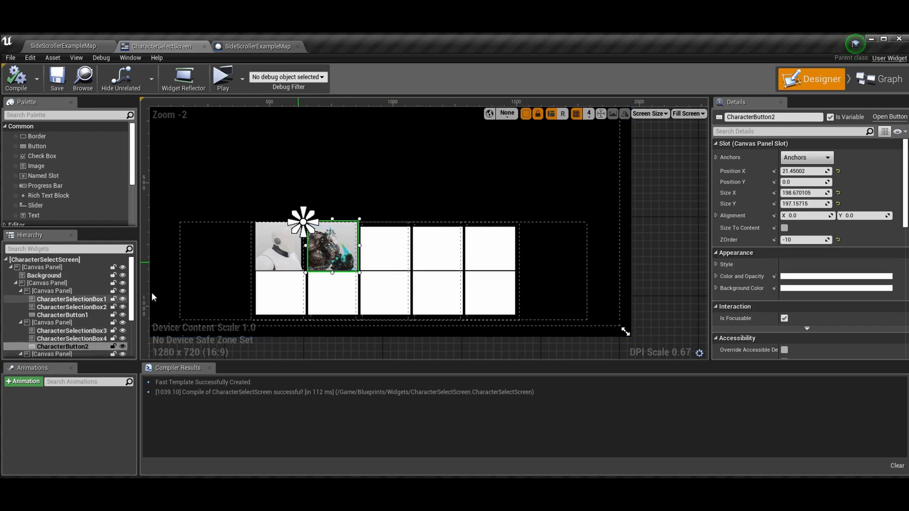
{"action": "scroll", "scroll_direction": "down", "scroll_amount": 3}
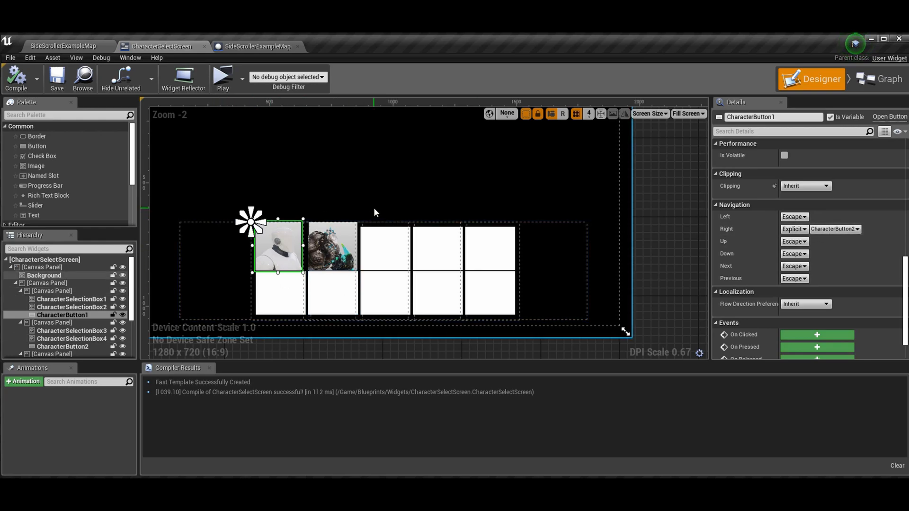
{"action": "left_click", "coordinate": [332, 246]}
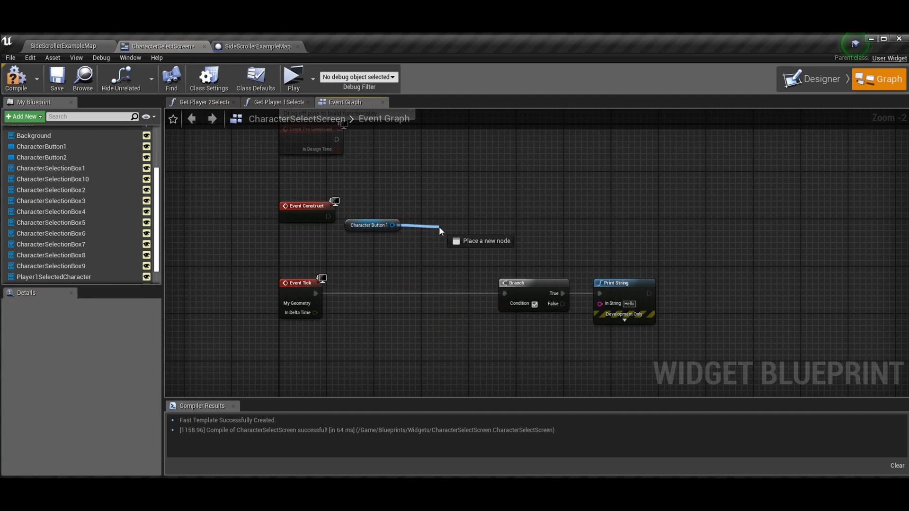
Add Set User Focus with the player controller on Event Construct and a Has Any User Focus check, then save.
{"action": "type", "text": "set user f"}
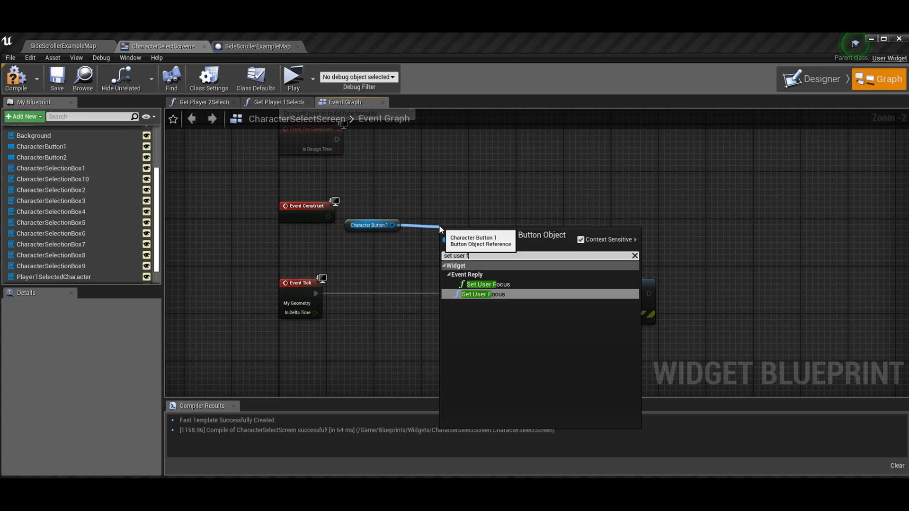
{"action": "type", "text": "o"}
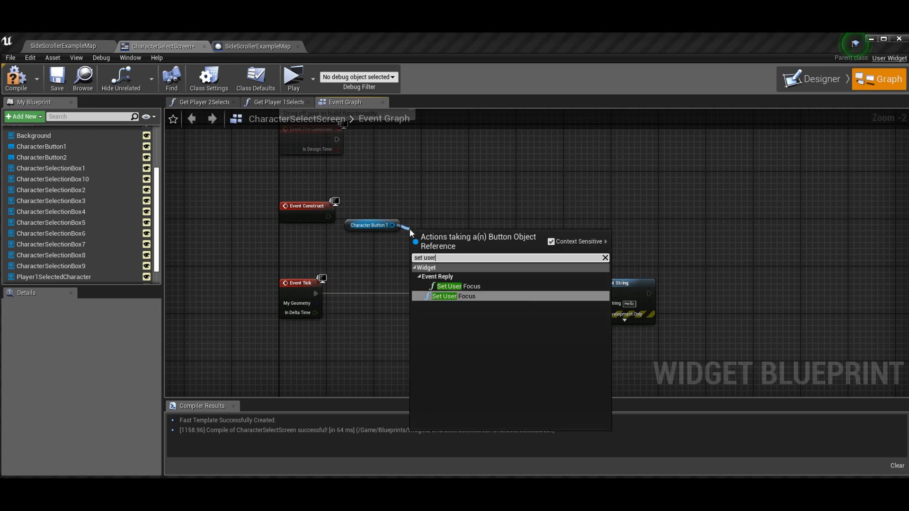
{"action": "left_click", "coordinate": [448, 286]}
{"action": "type", "text": "get"}
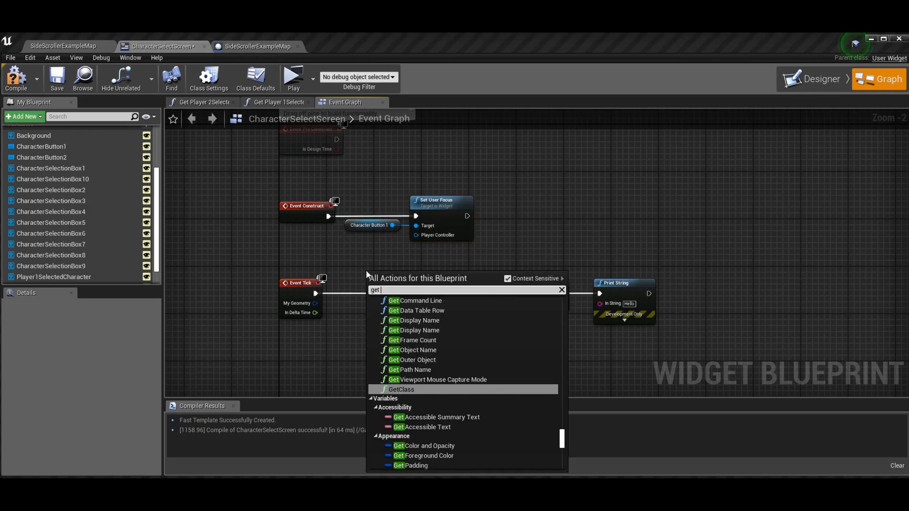
{"action": "type", "text": "local"}
{"action": "type", "text": "has user"}
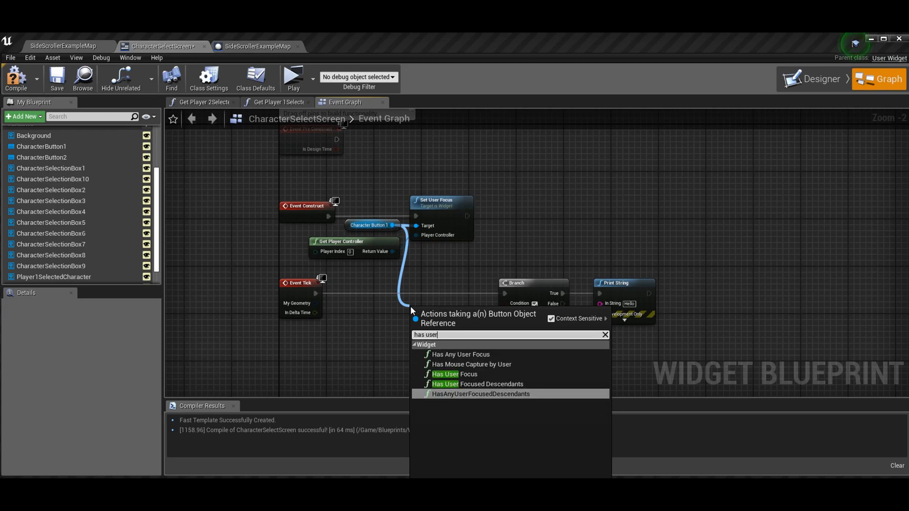
{"action": "left_click", "coordinate": [461, 354]}
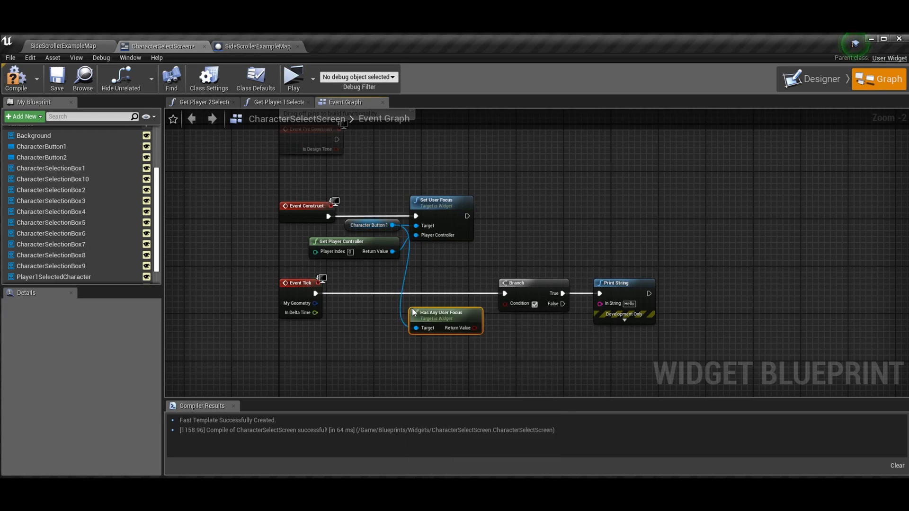
{"action": "mouse_move", "coordinate": [472, 330]}
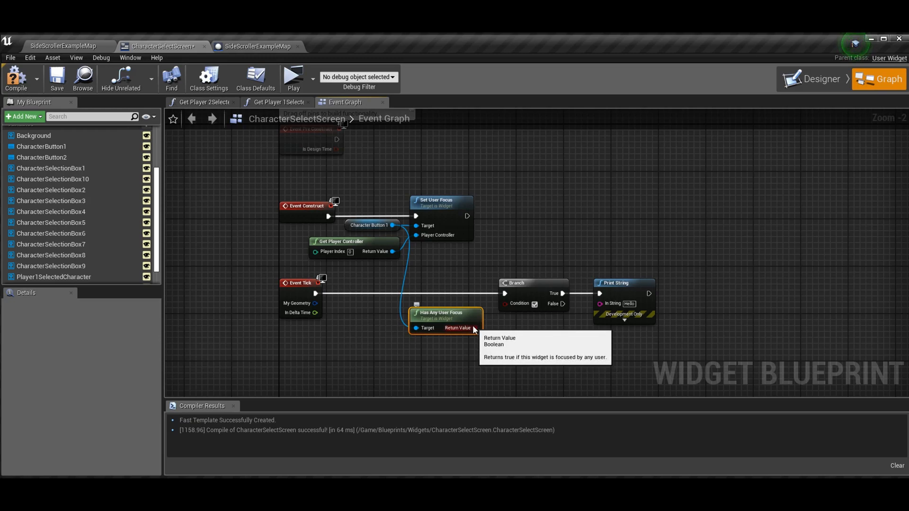
{"action": "mouse_move", "coordinate": [55, 78]}
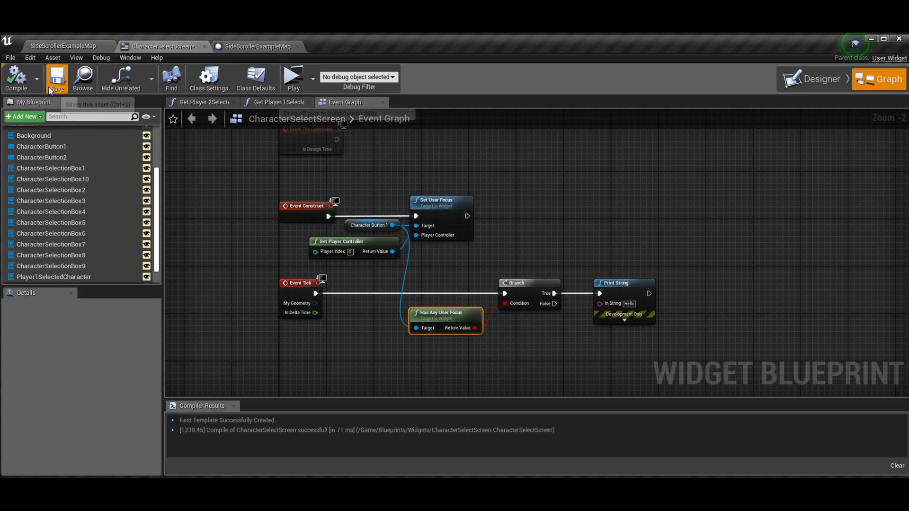
{"action": "left_click", "coordinate": [294, 78]}
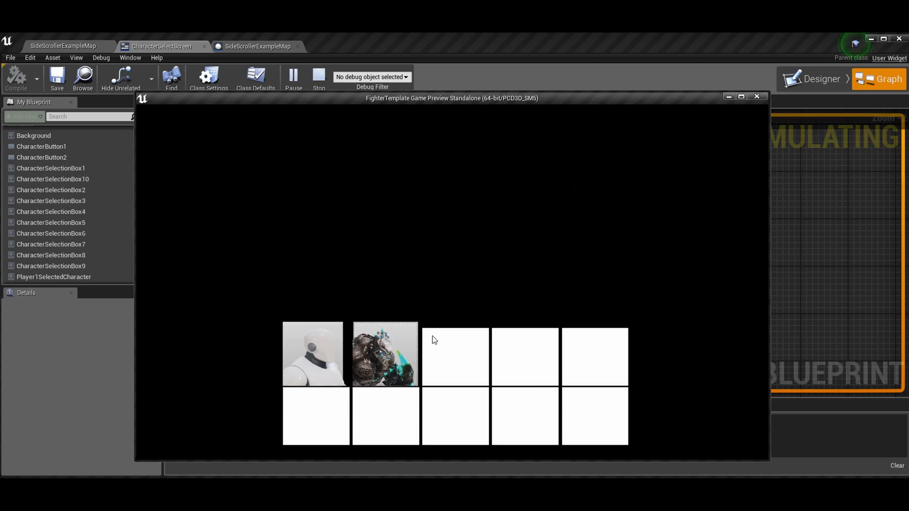
{"action": "mouse_move", "coordinate": [337, 346]}
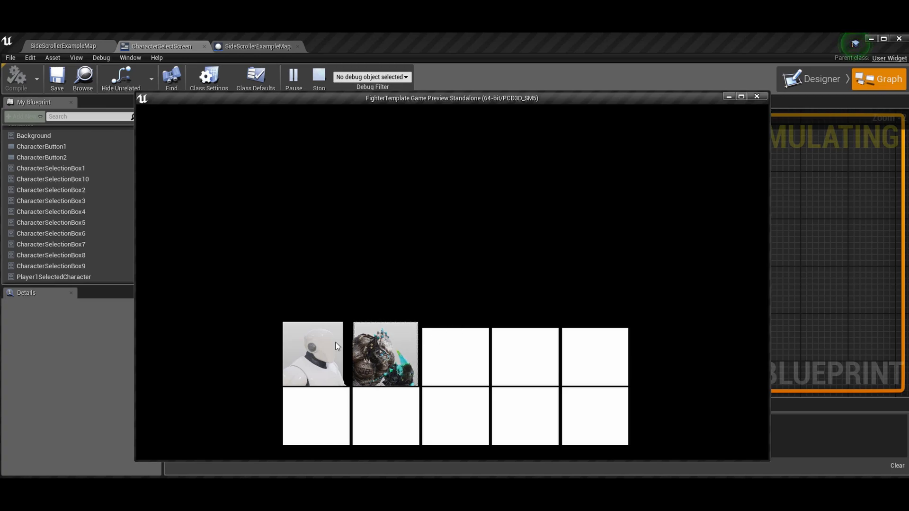
{"action": "mouse_move", "coordinate": [572, 326]}
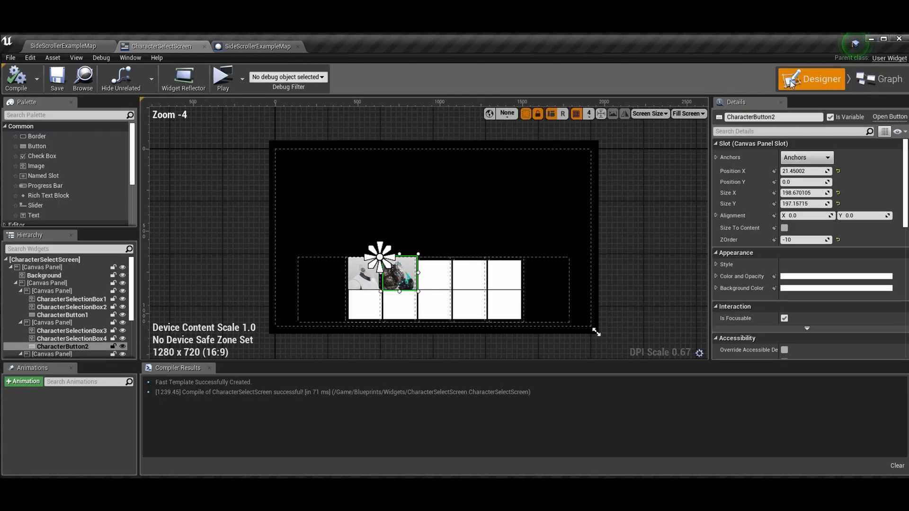
Set CharacterButton2's Hovered style Tint to red and launch the standalone preview to test it.
{"action": "scroll", "scroll_direction": "down", "scroll_amount": 3}
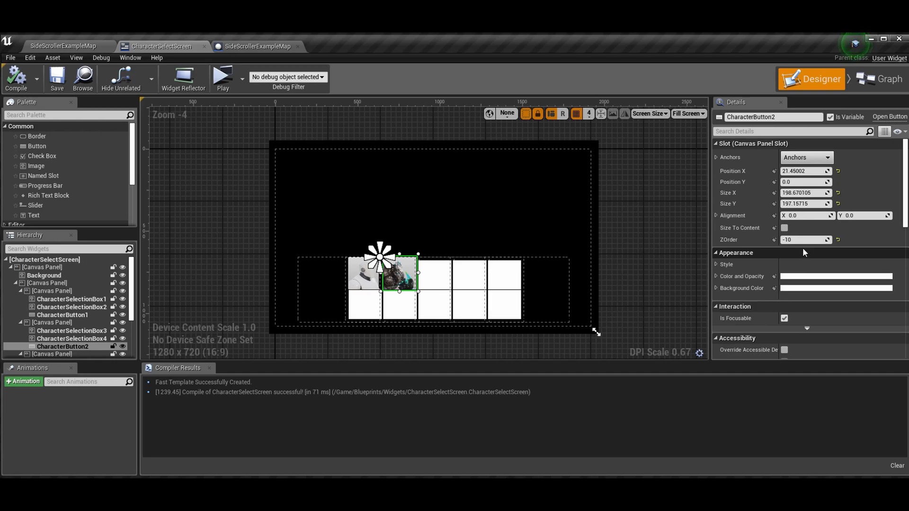
{"action": "scroll", "scroll_direction": "down", "scroll_amount": 3}
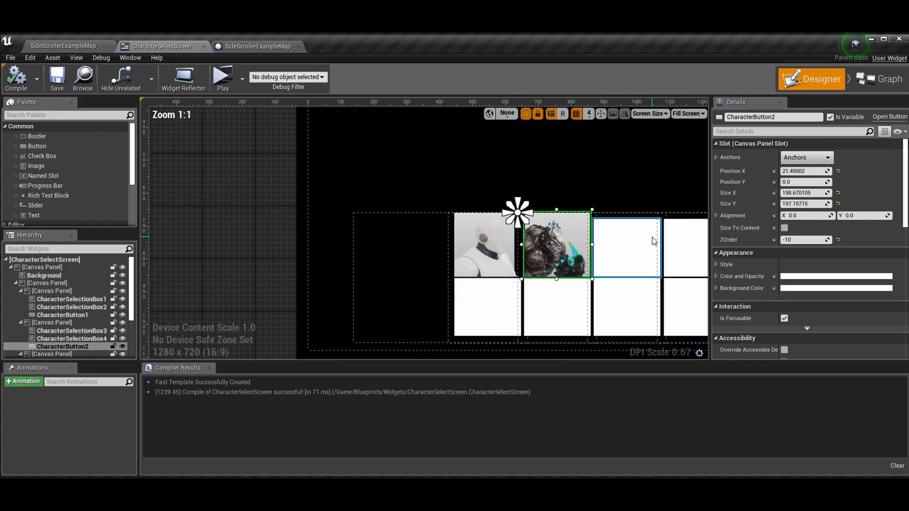
{"action": "scroll", "scroll_direction": "down", "scroll_amount": 3}
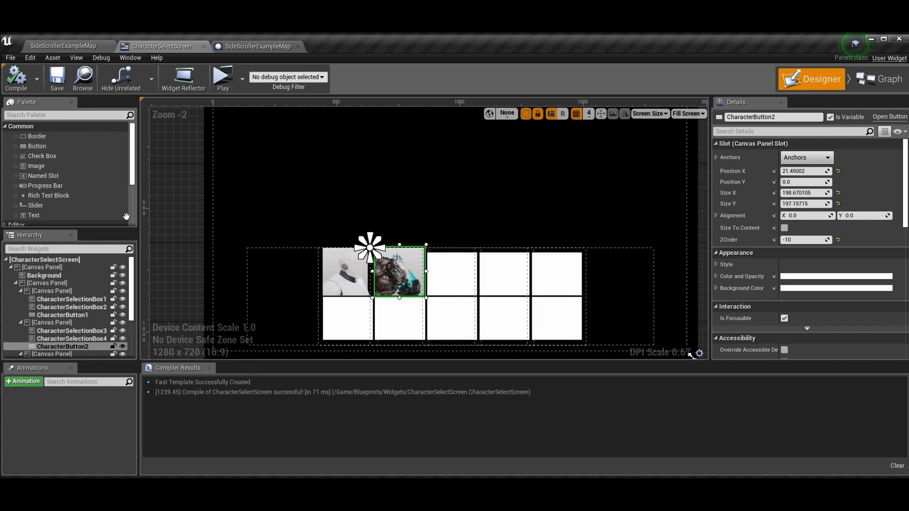
{"action": "scroll", "scroll_direction": "down", "scroll_amount": 3}
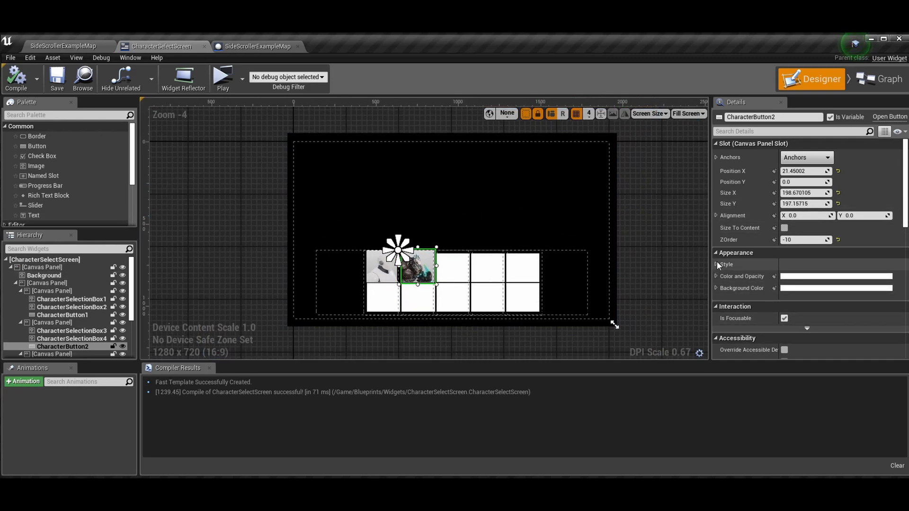
{"action": "left_click", "coordinate": [722, 265]}
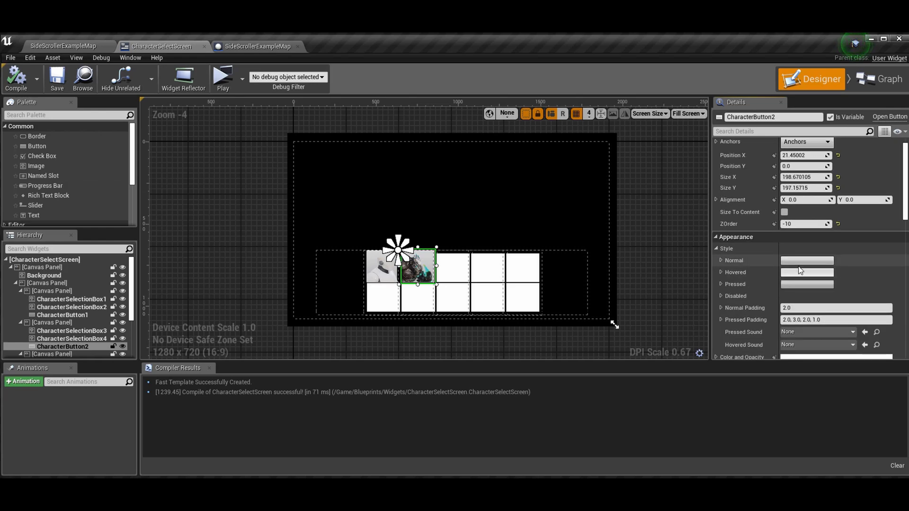
{"action": "scroll", "scroll_direction": "down", "scroll_amount": 3}
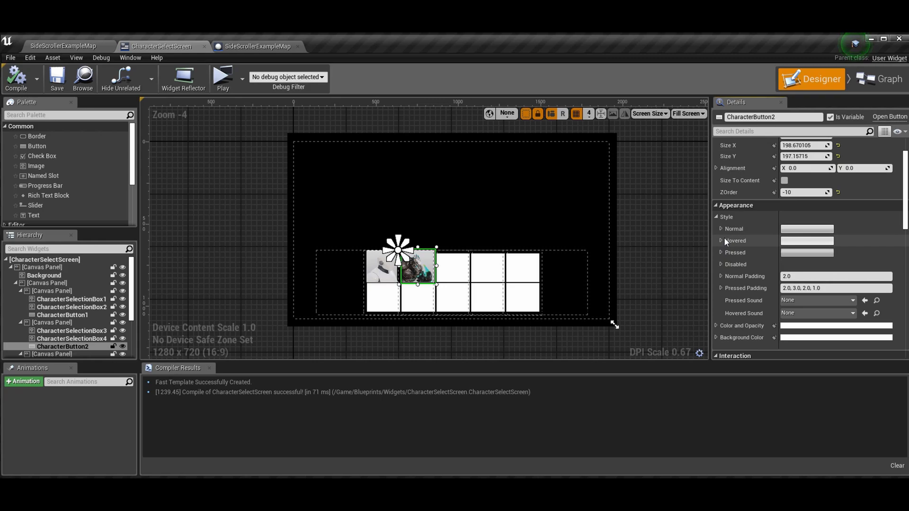
{"action": "left_click", "coordinate": [720, 240]}
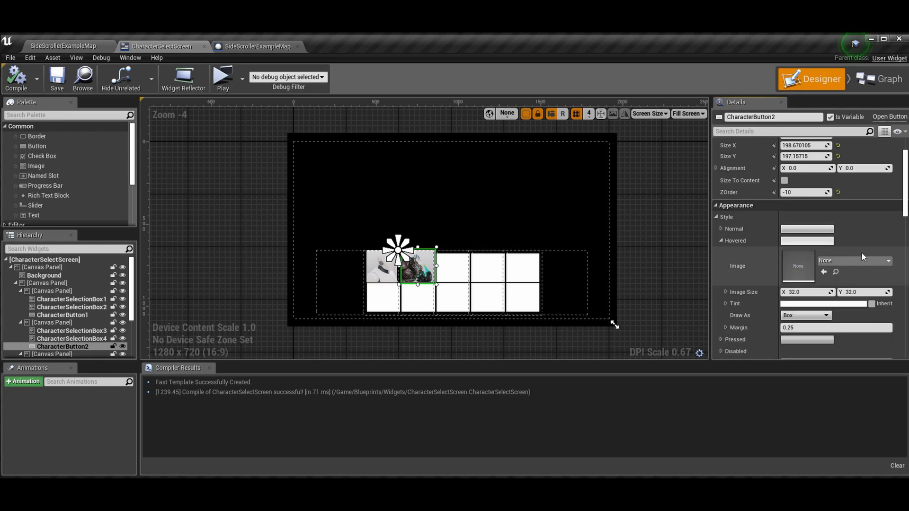
{"action": "scroll", "scroll_direction": "down", "scroll_amount": 3}
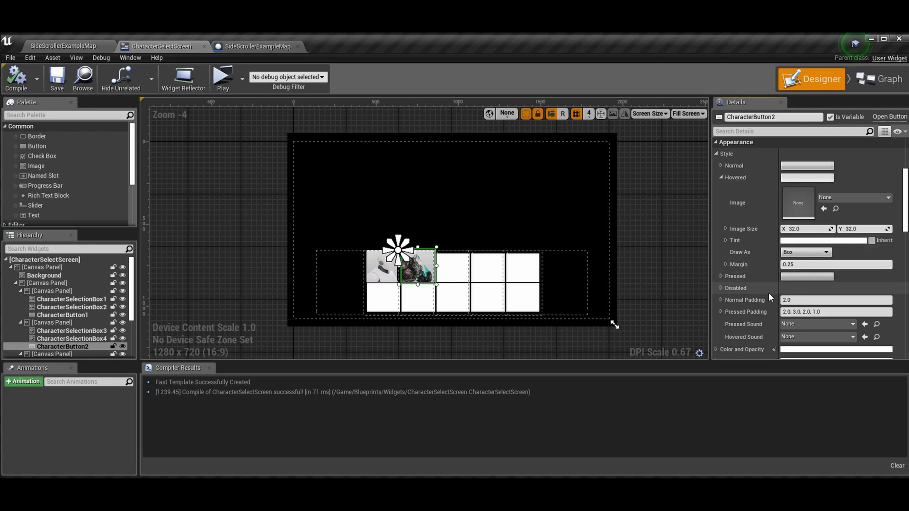
{"action": "scroll", "scroll_direction": "down", "scroll_amount": 3}
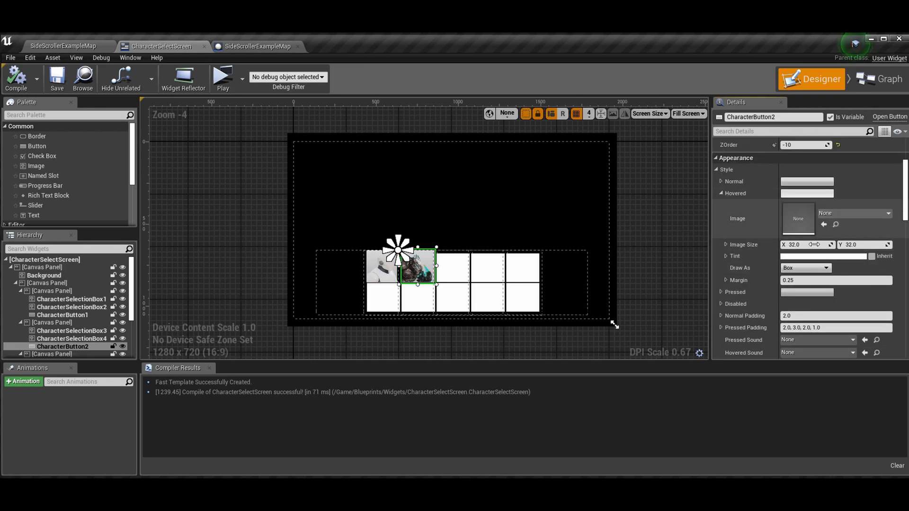
{"action": "left_click", "coordinate": [807, 193]}
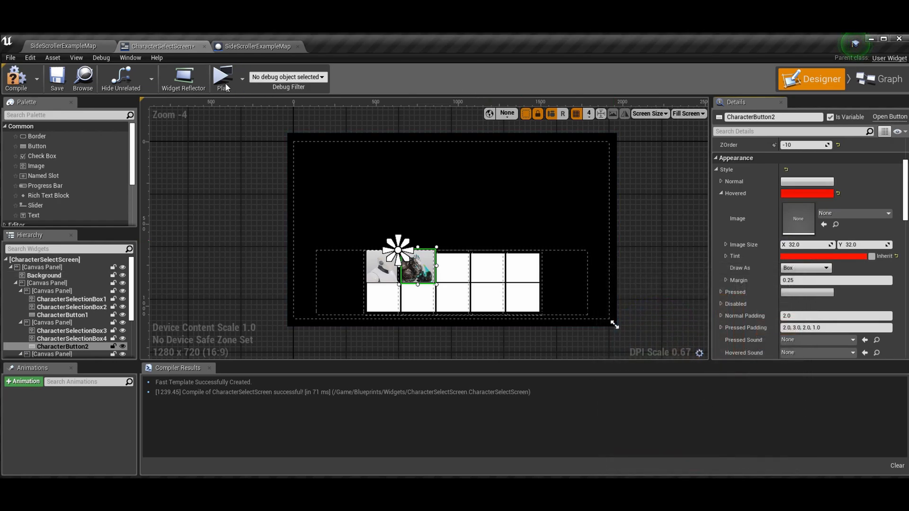
{"action": "left_click", "coordinate": [223, 77]}
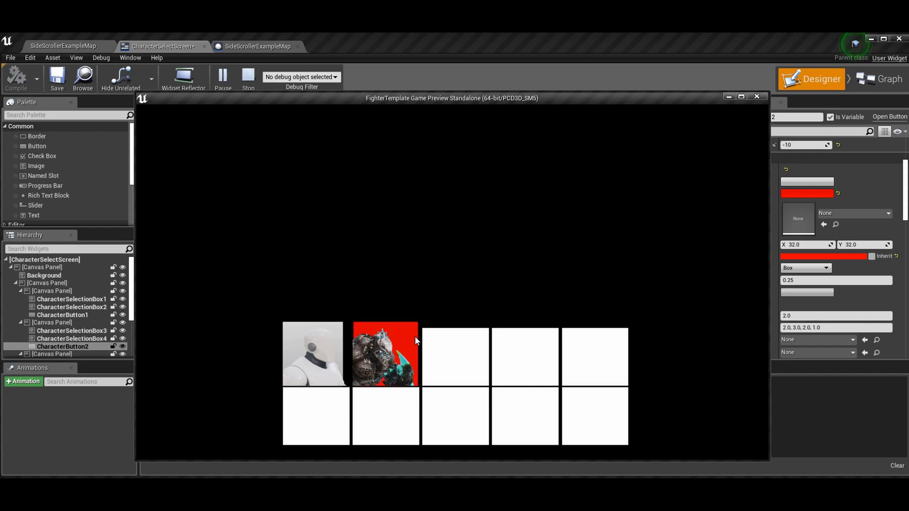
Try pressing the red-highlighted second character twice in the preview, then close the preview window.
{"action": "left_click", "coordinate": [385, 353]}
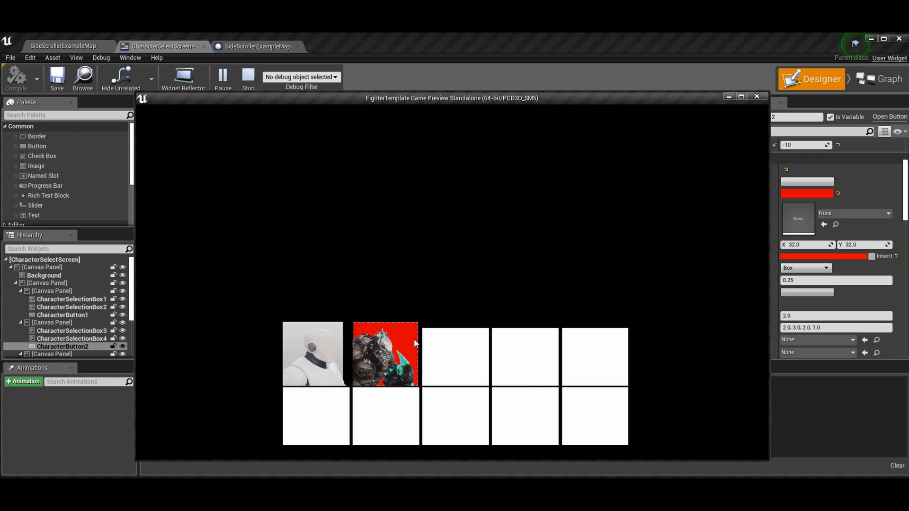
{"action": "left_click", "coordinate": [385, 353]}
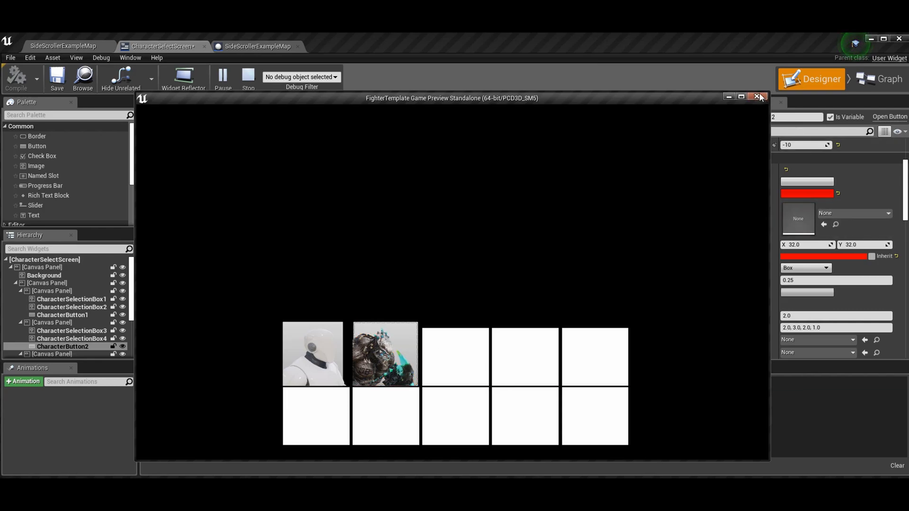
{"action": "left_click", "coordinate": [758, 97]}
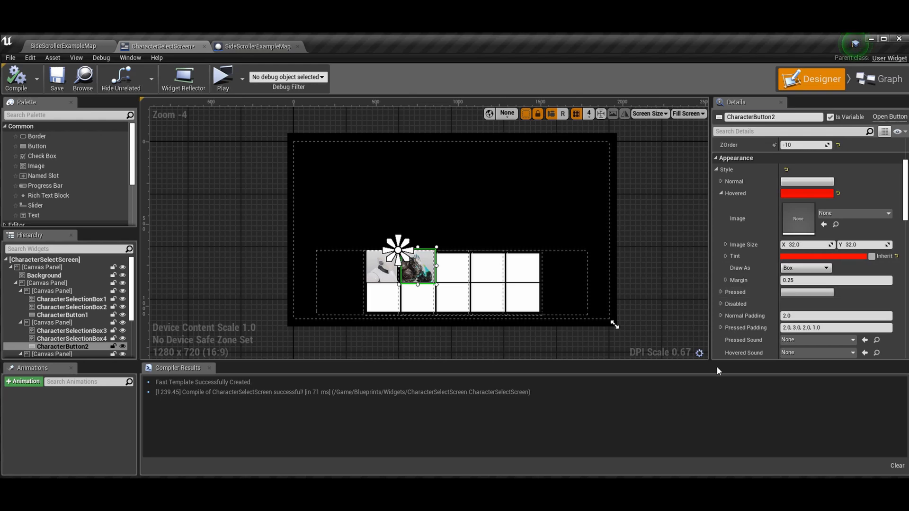
Select the black Background image and recompile the CharacterSelectScreen widget.
{"action": "left_click", "coordinate": [45, 275]}
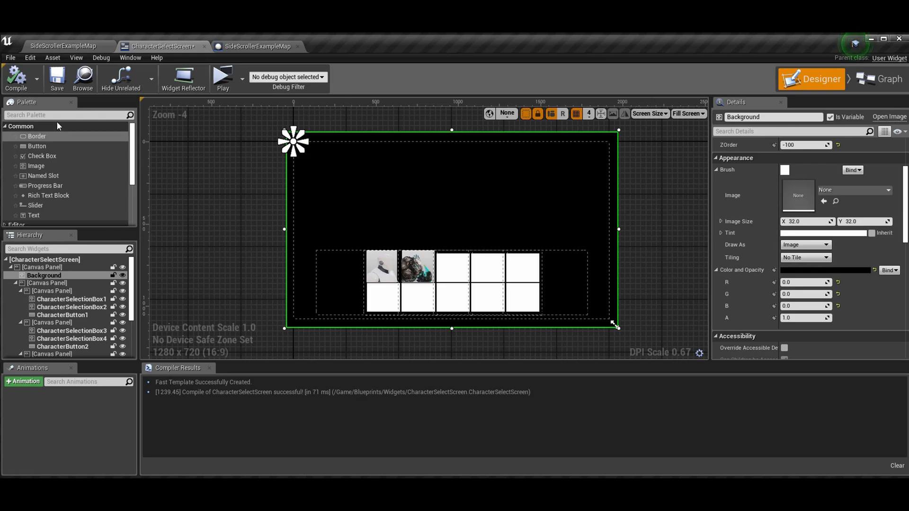
{"action": "left_click", "coordinate": [56, 79]}
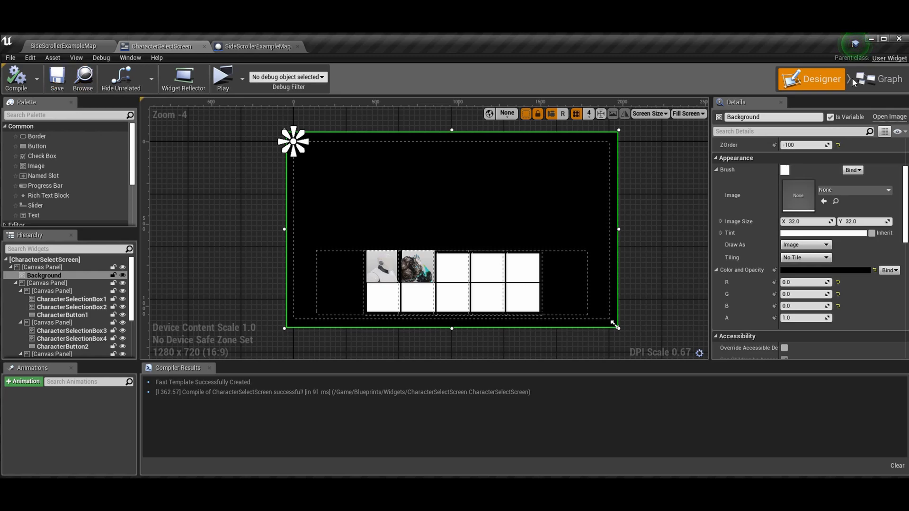
{"action": "mouse_move", "coordinate": [886, 78]}
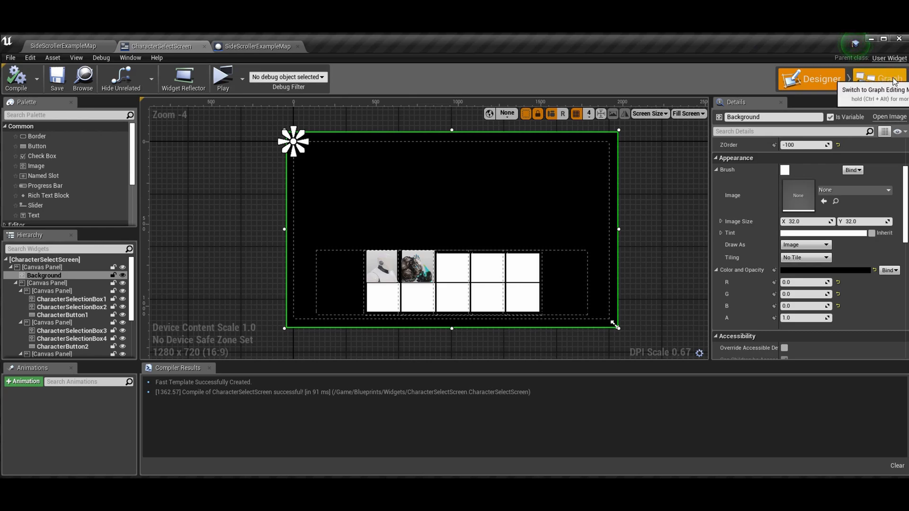